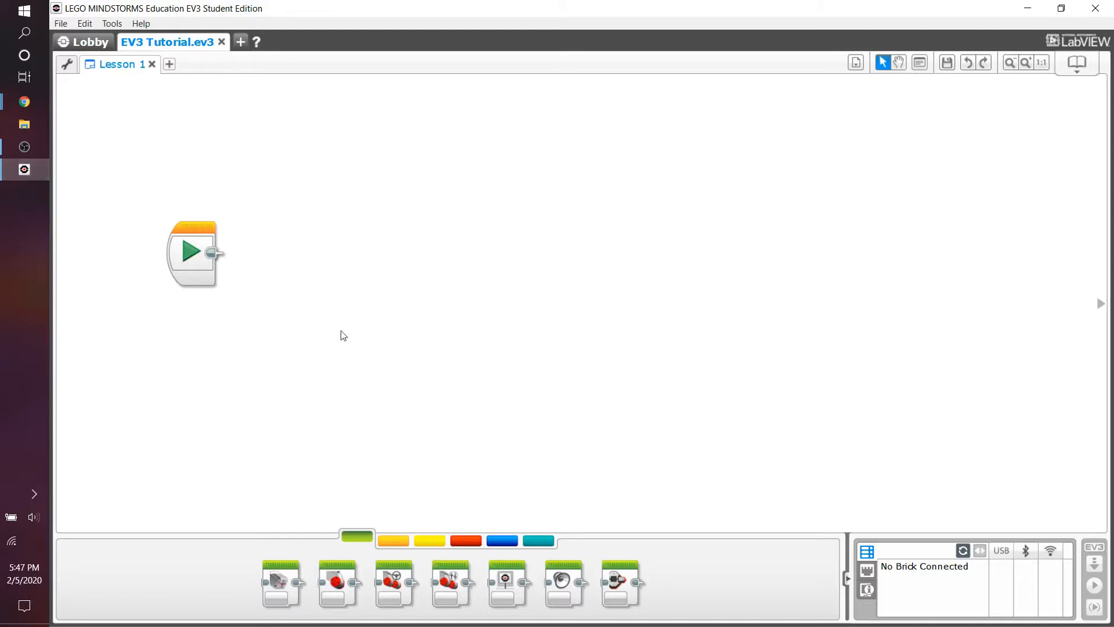
Show the red Data Operations palette blocks beside the Start block.
left_click(467, 539)
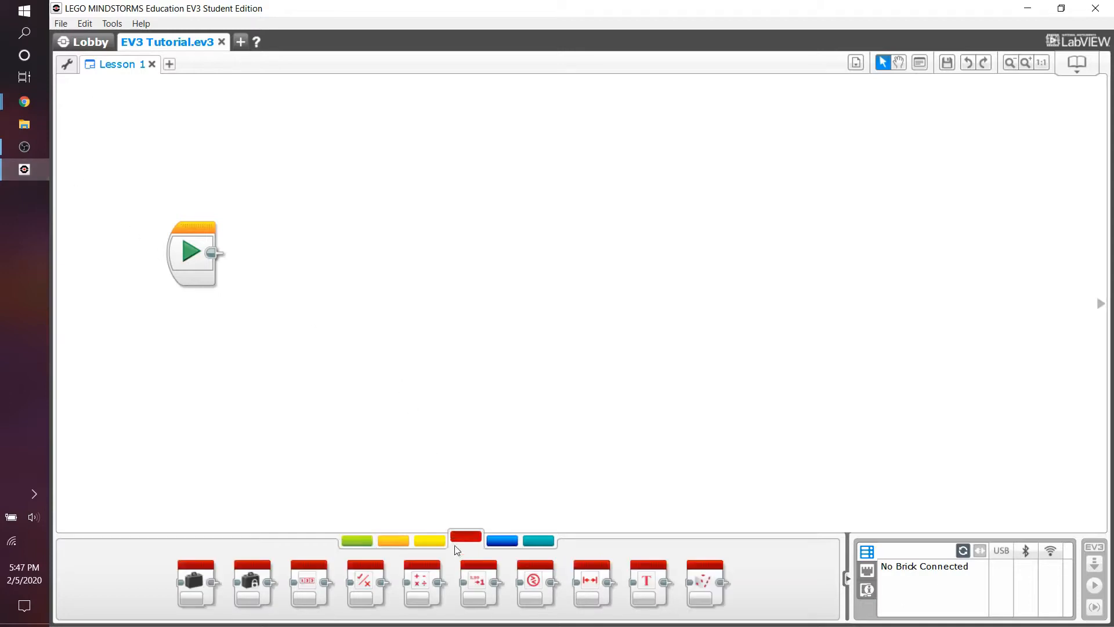
mouse_move(467, 540)
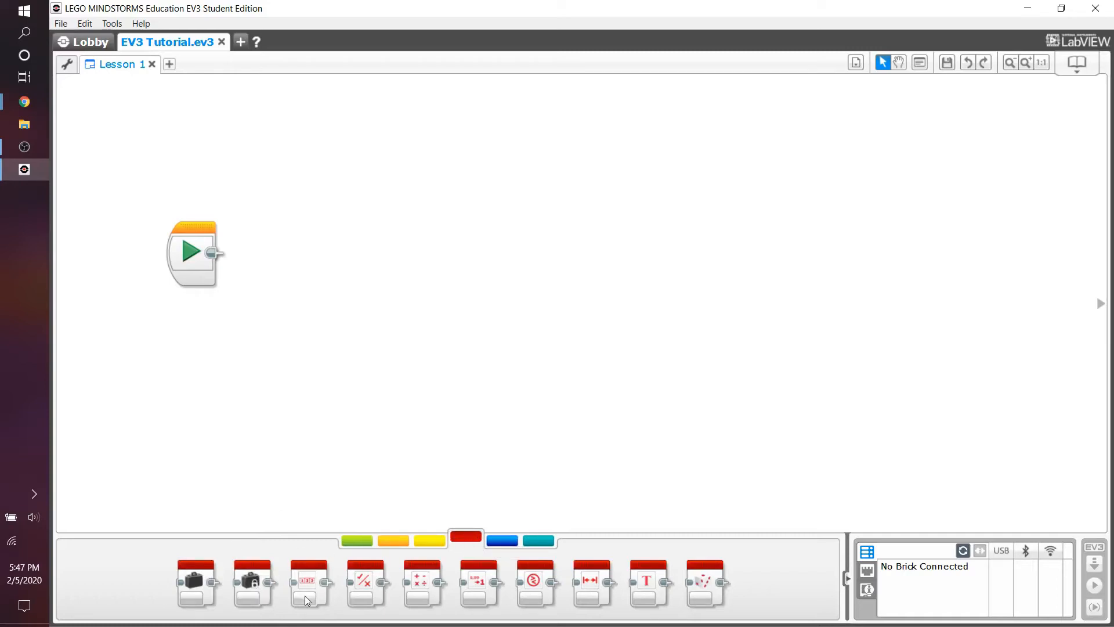
mouse_move(265, 586)
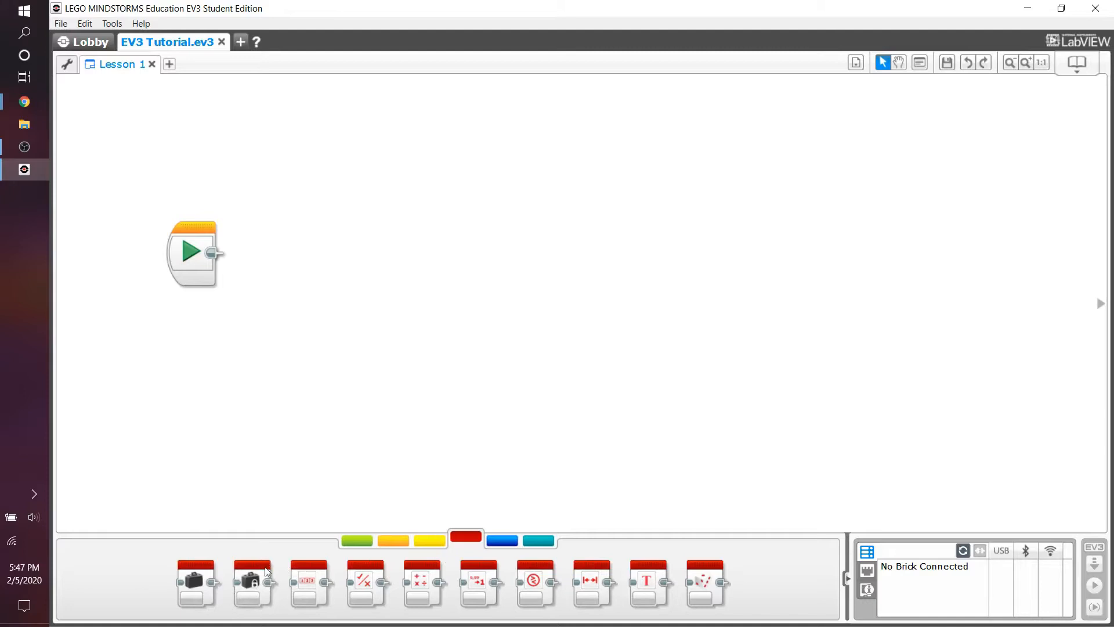
mouse_move(309, 526)
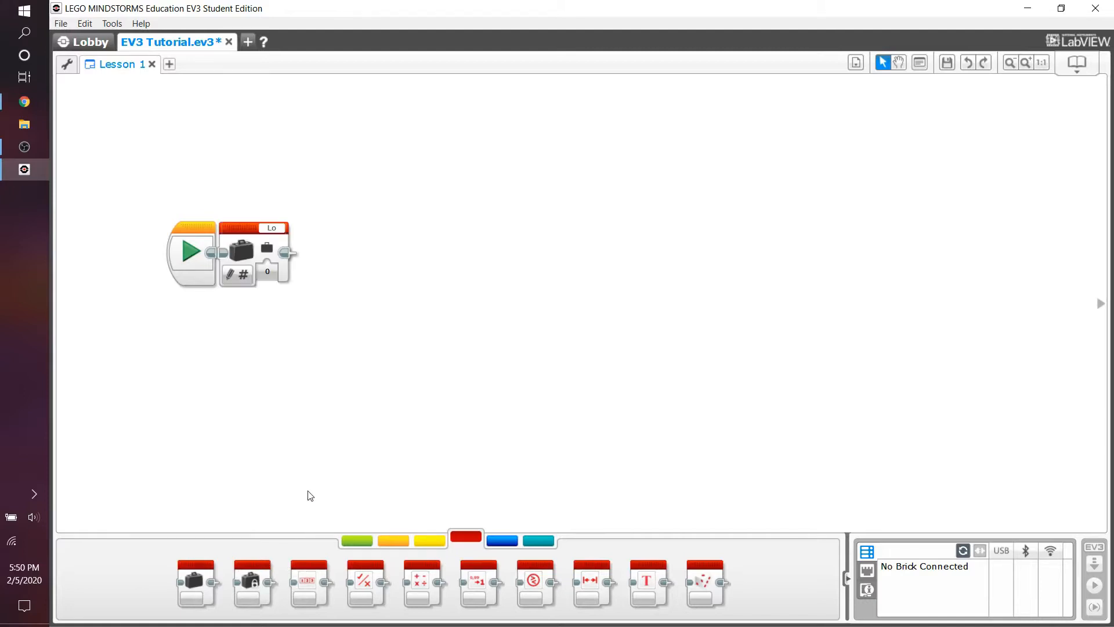
mouse_move(238, 275)
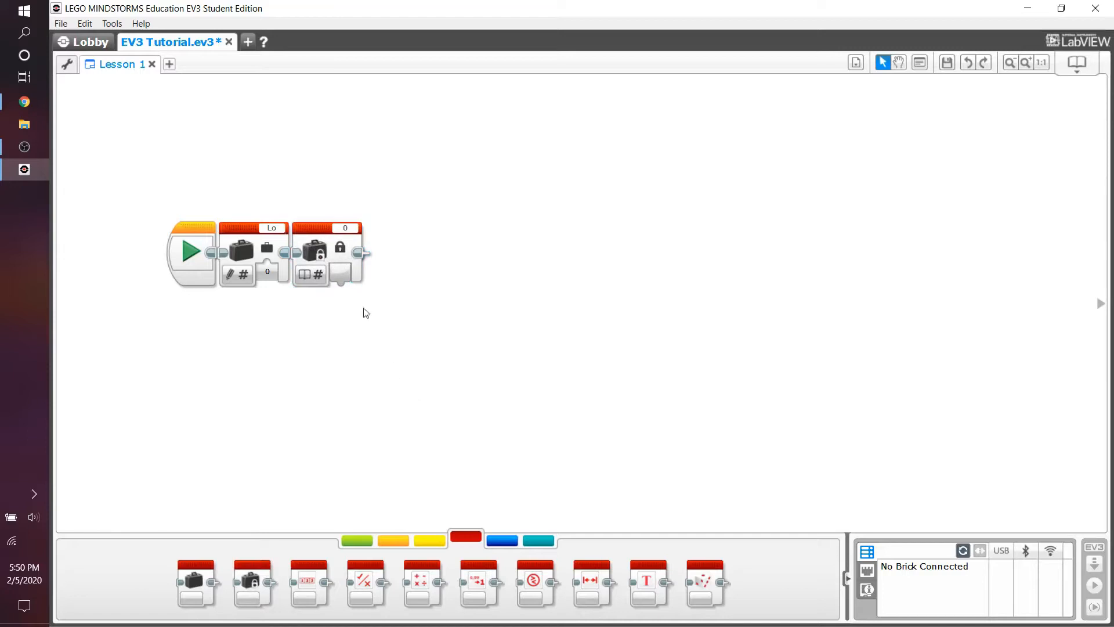
mouse_move(297, 276)
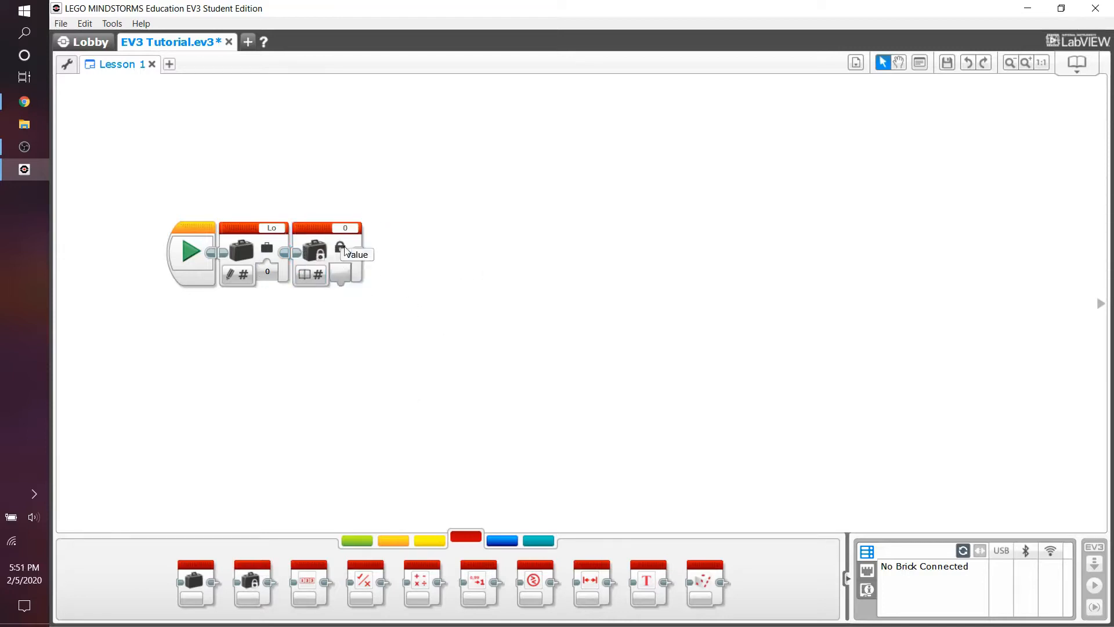
mouse_move(481, 280)
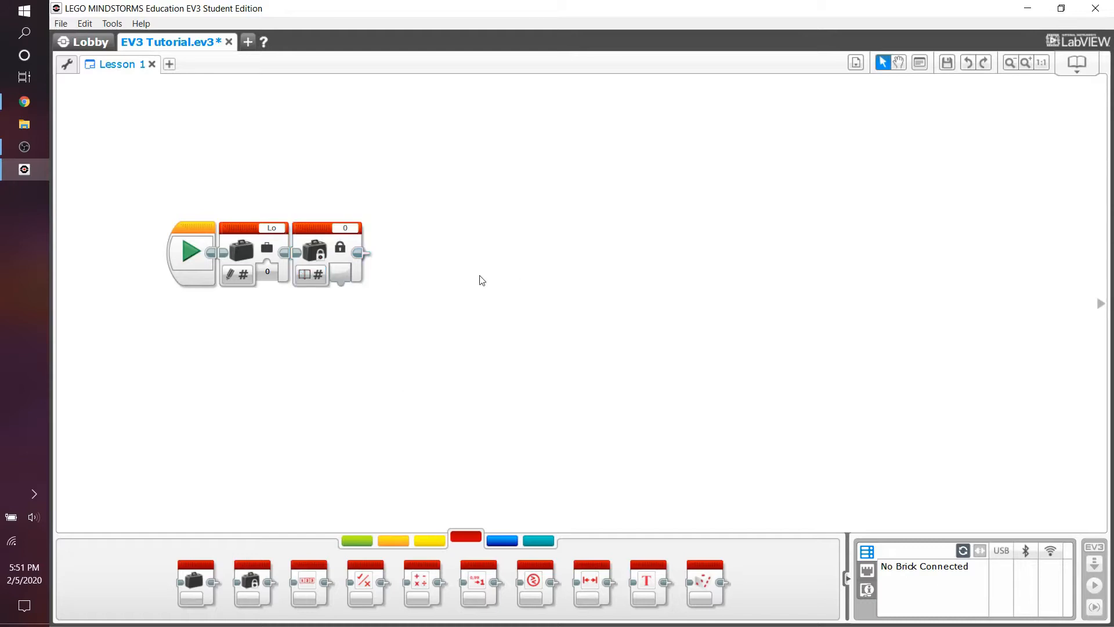
Check the first variable's read/write modes, keep the second on Read Numeric, discard the stray wire.
left_click(238, 274)
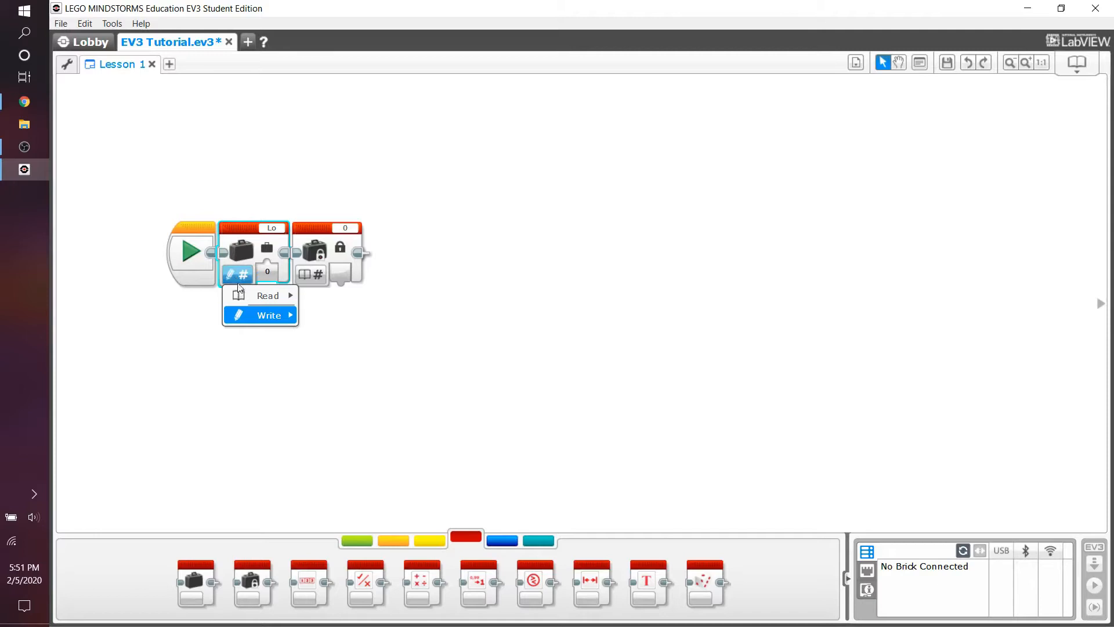
mouse_move(268, 296)
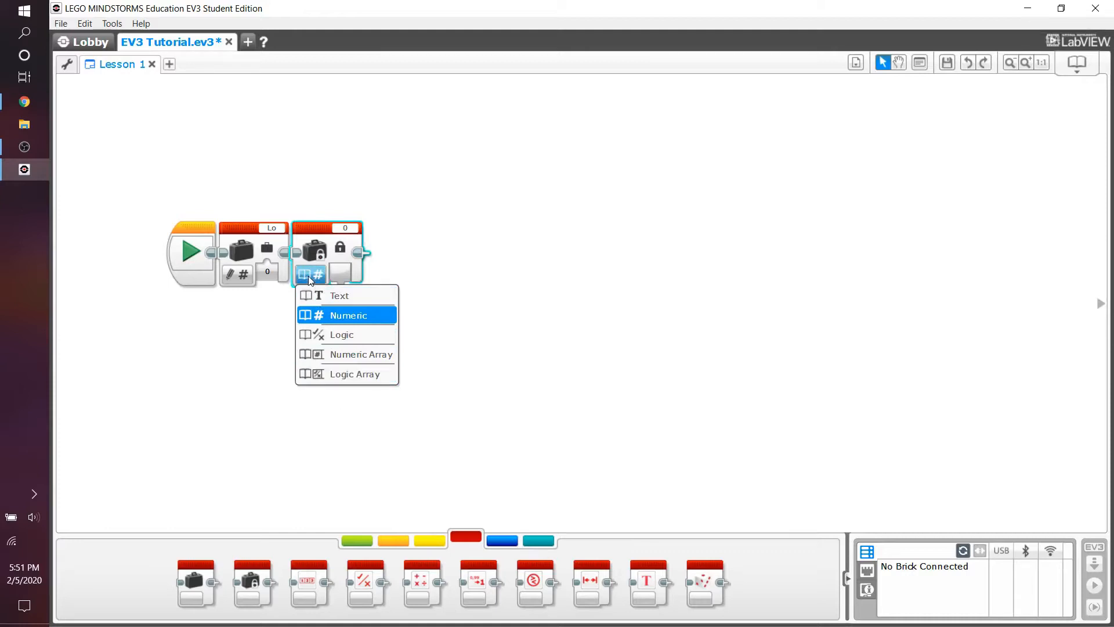
left_click(348, 315)
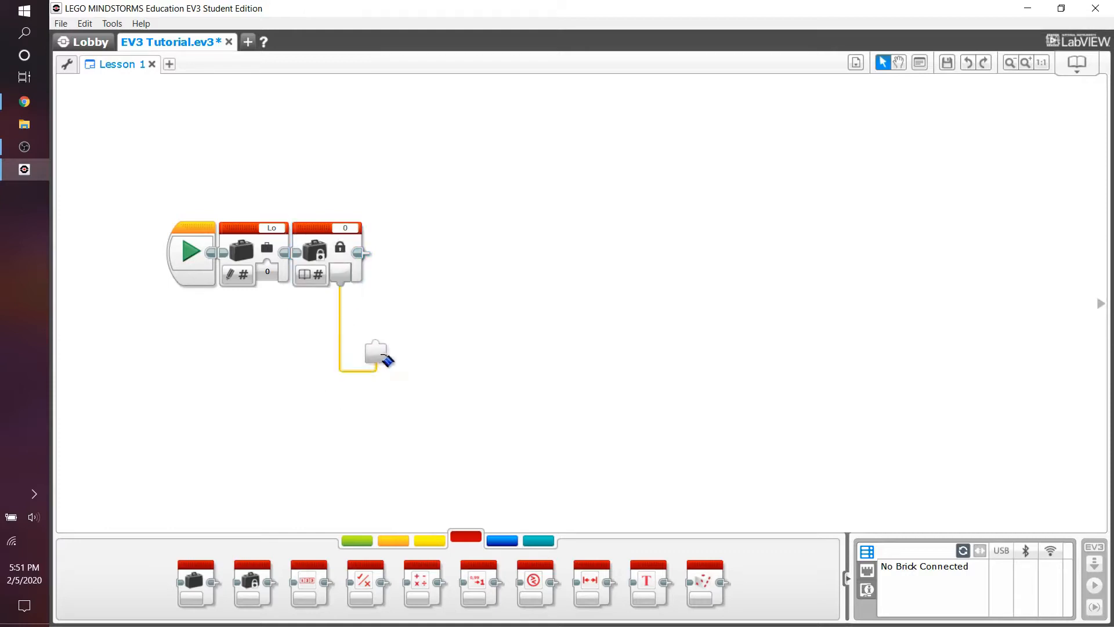
left_click(311, 274)
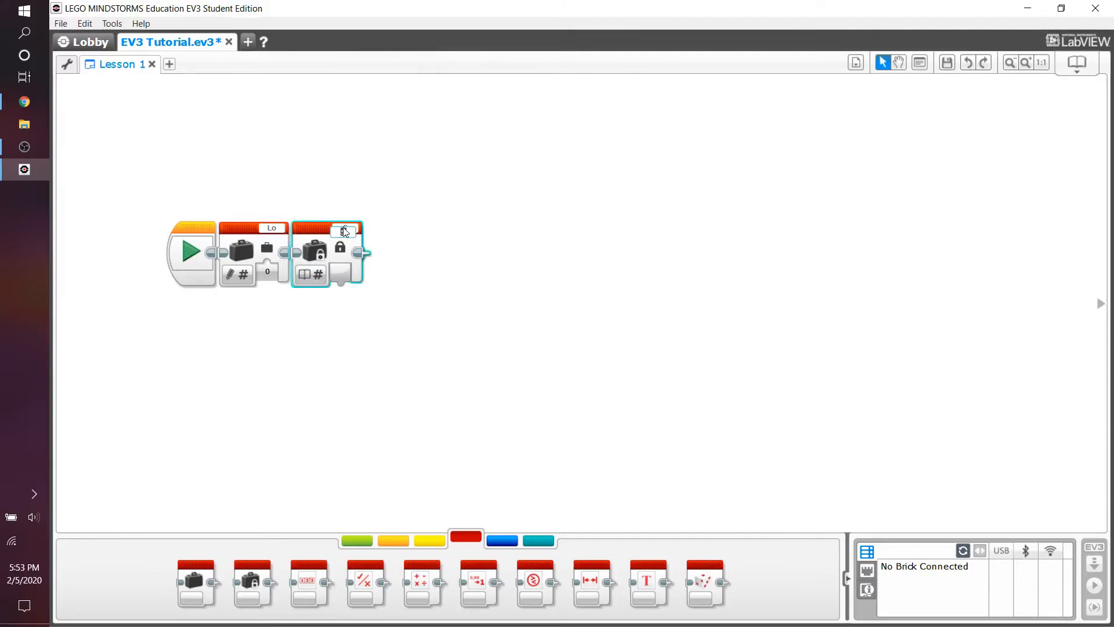
Switch the second Variable block to Read Text, type 'teasdf', and show Flow Control blocks.
left_click(312, 274)
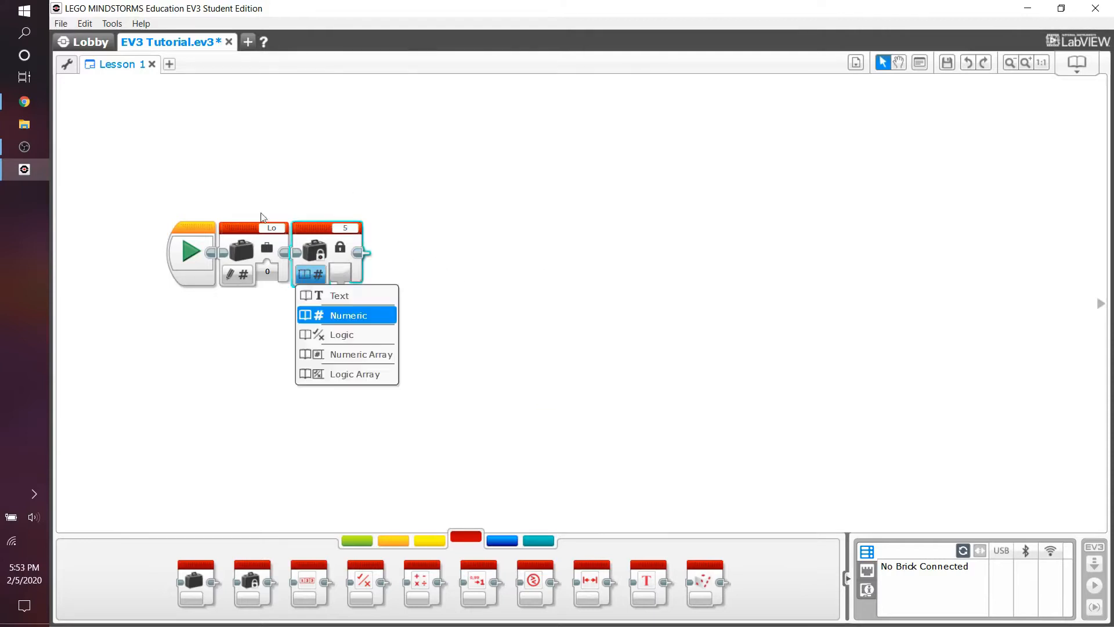
mouse_move(266, 207)
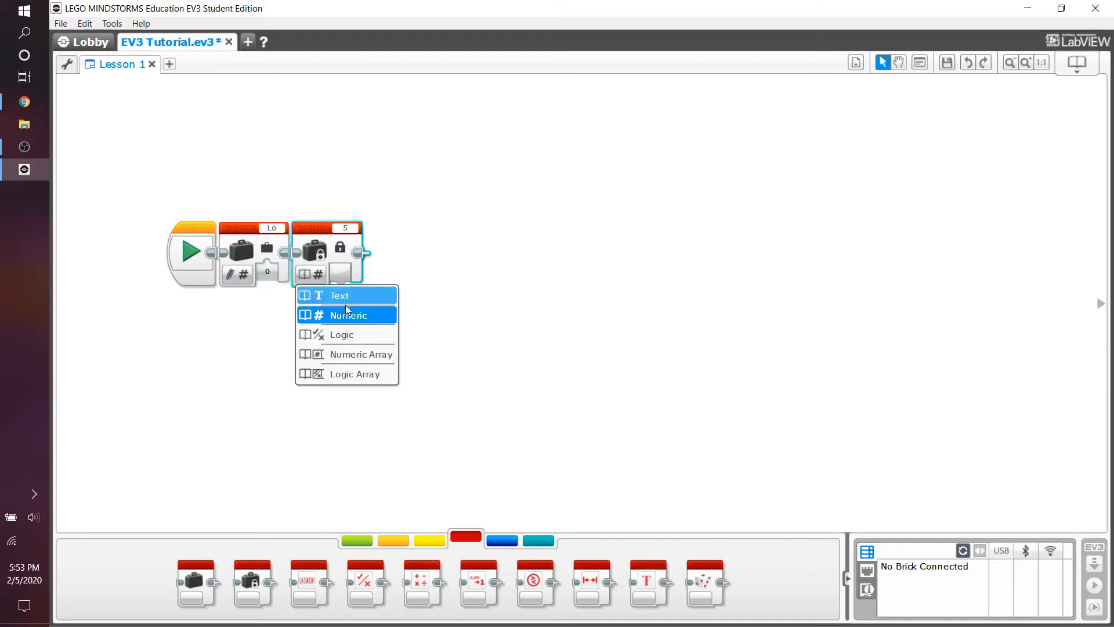
left_click(338, 295)
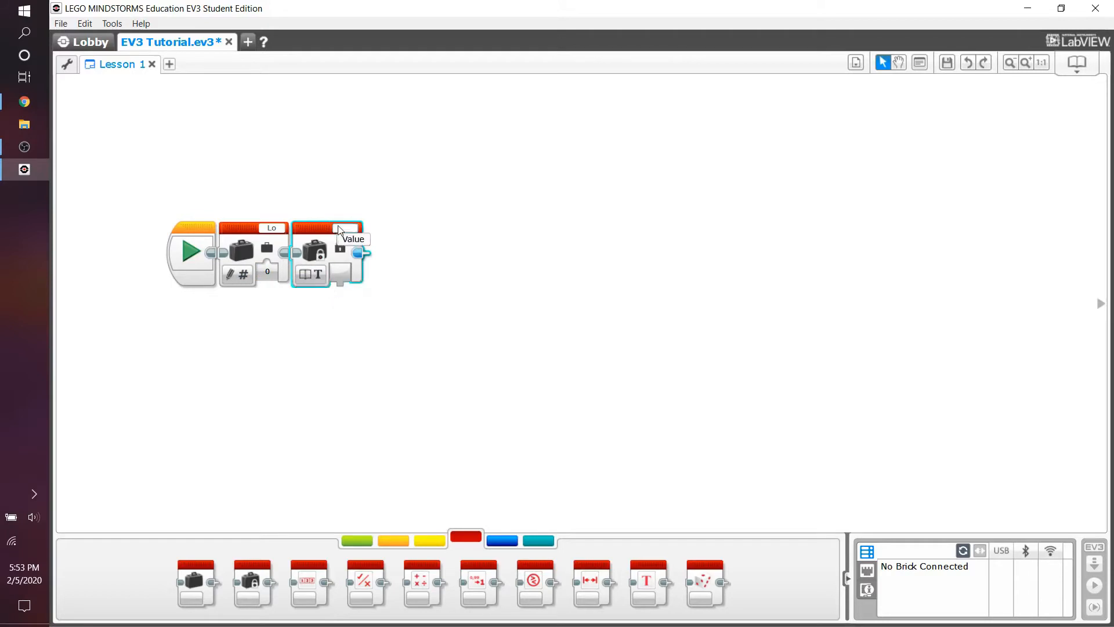
type("teasdf")
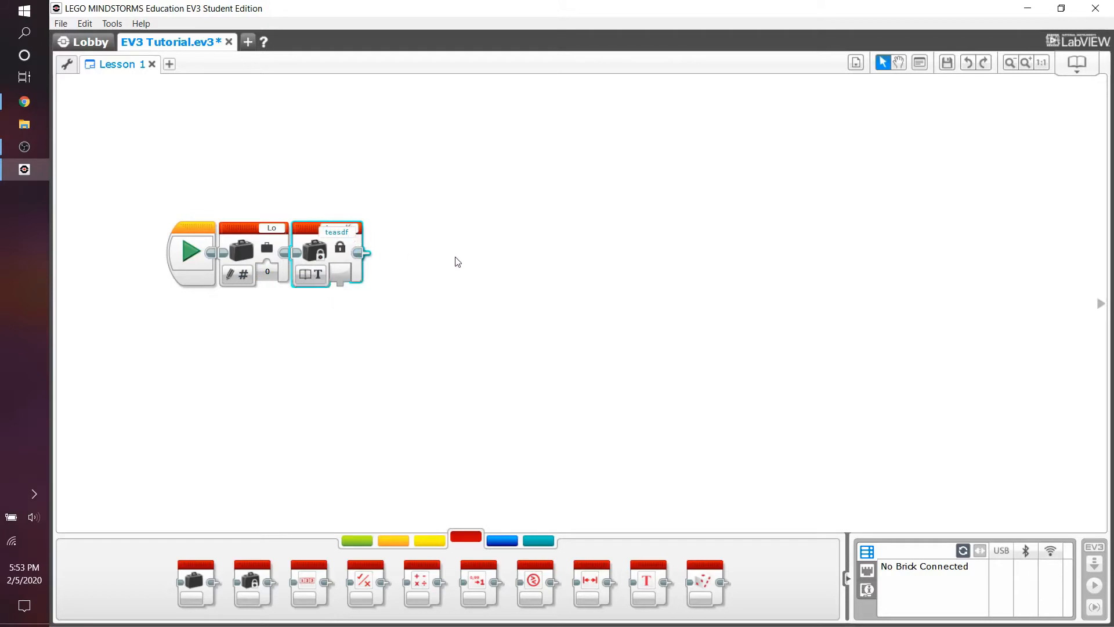
left_click(428, 264)
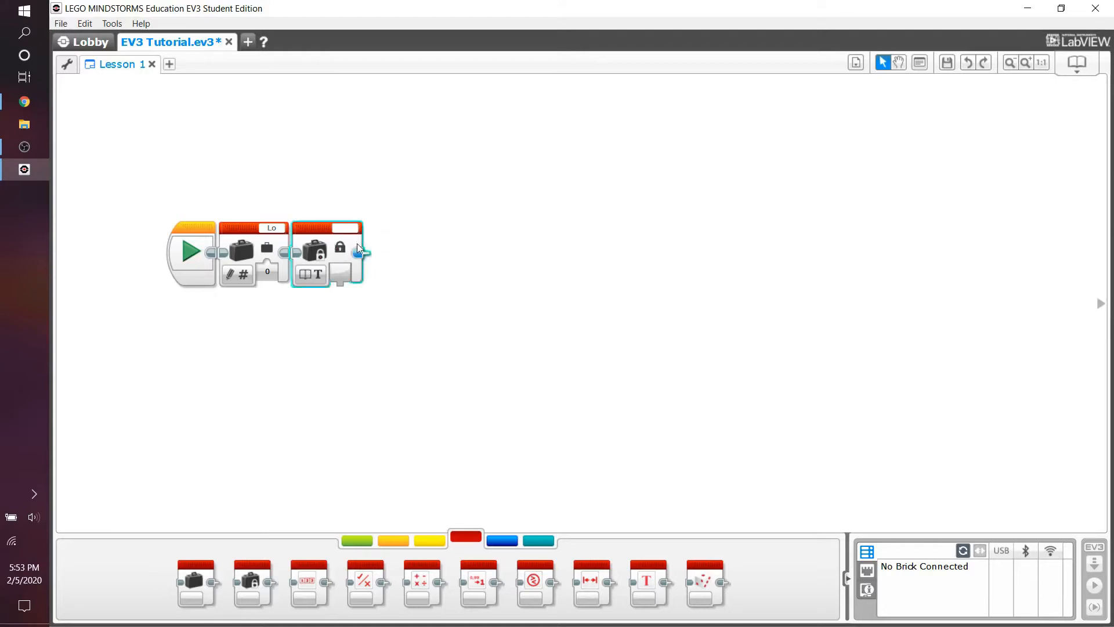
left_click(394, 539)
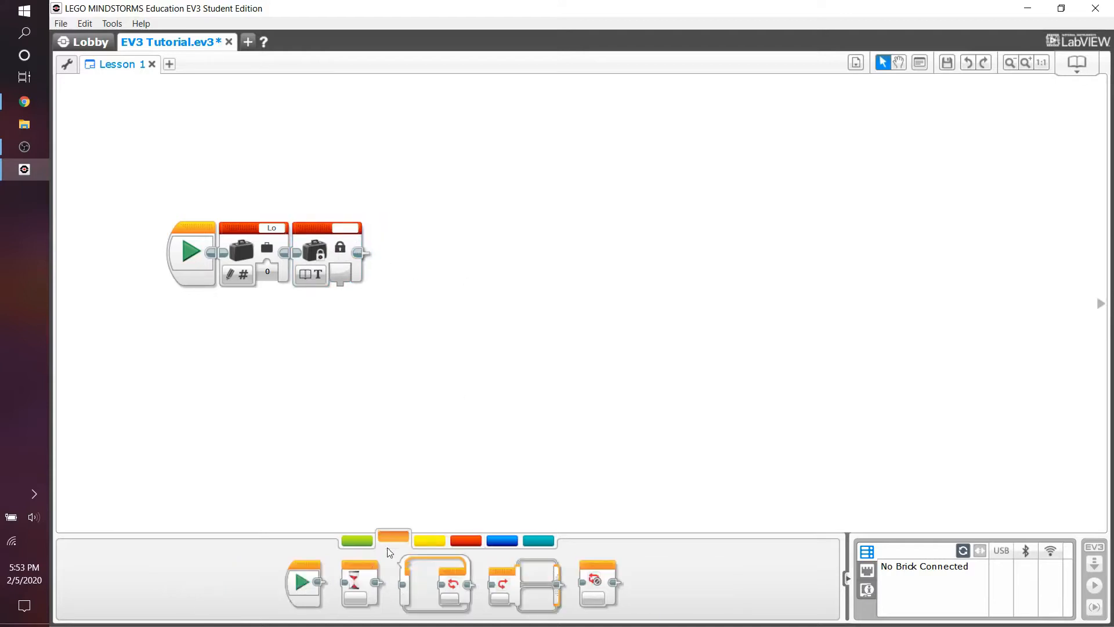
Add a Count-mode loop after the variable and make the looped Variable read a number.
left_click_drag(436, 585, 469, 284)
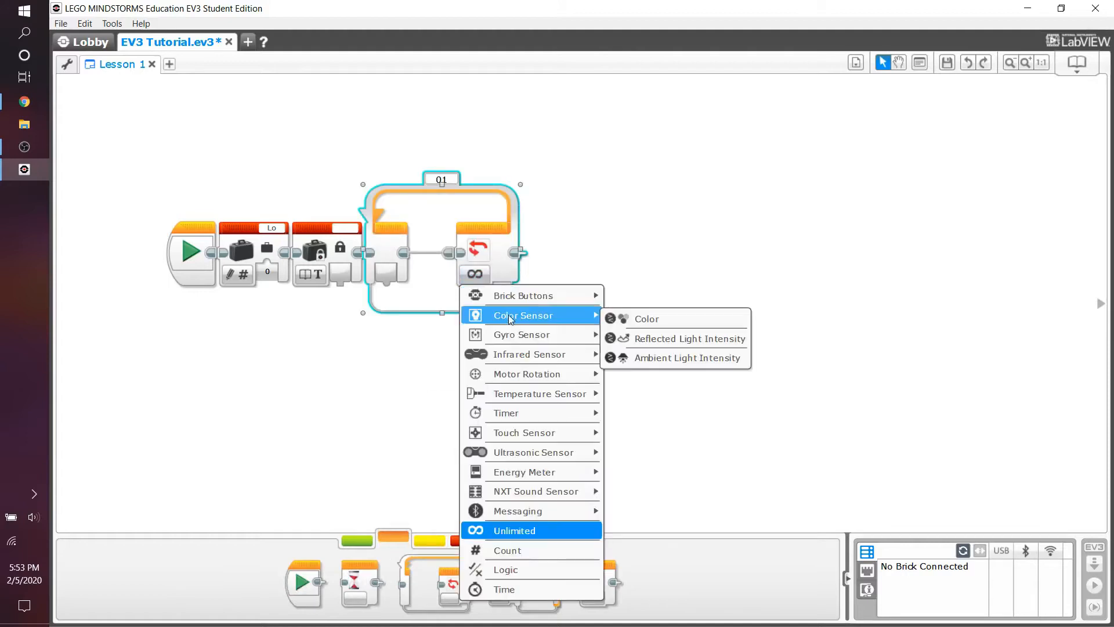
left_click(507, 550)
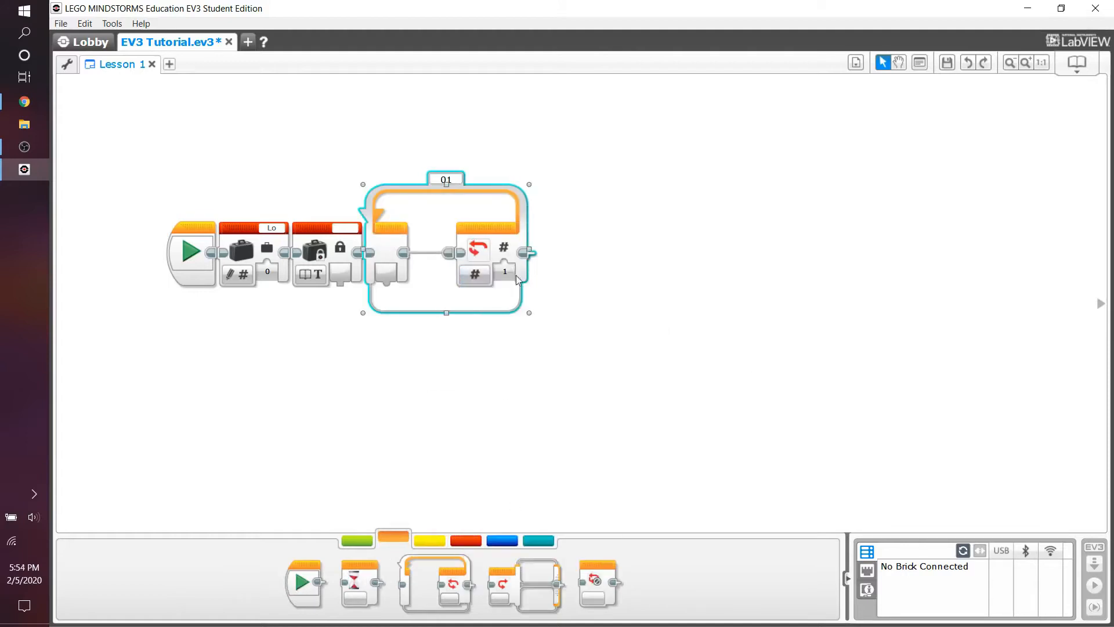
left_click(504, 271)
type("5")
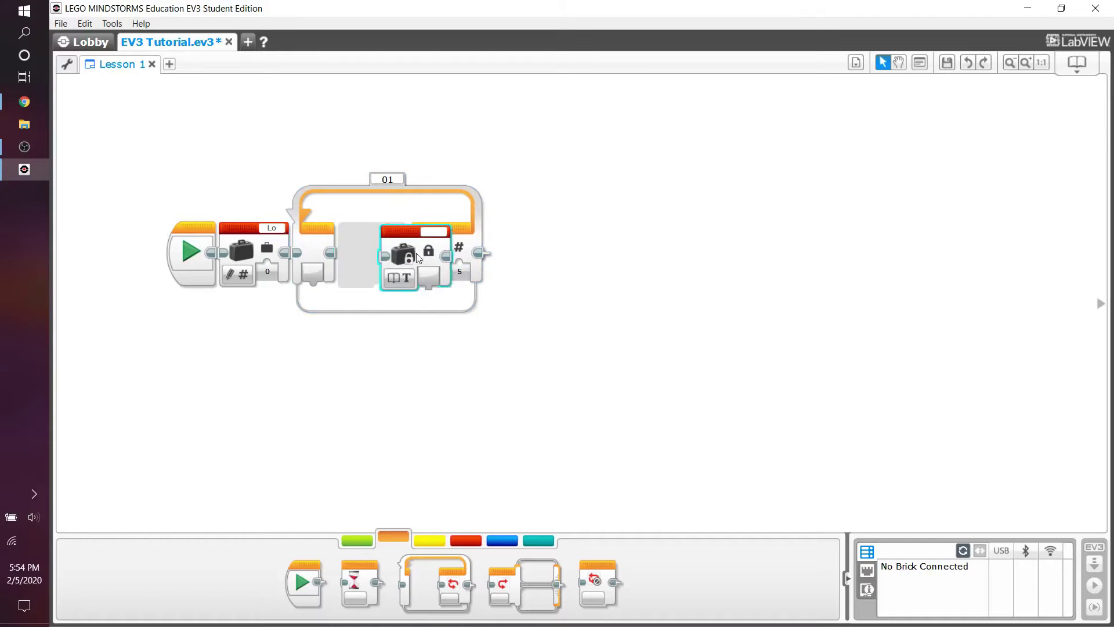
left_click(399, 276)
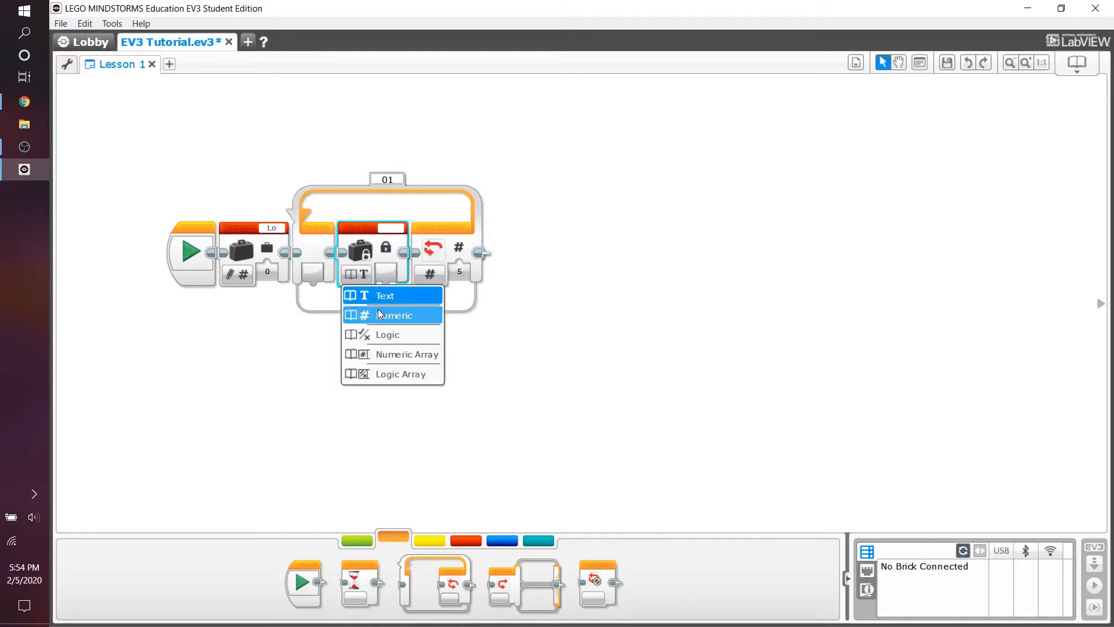
left_click(392, 315)
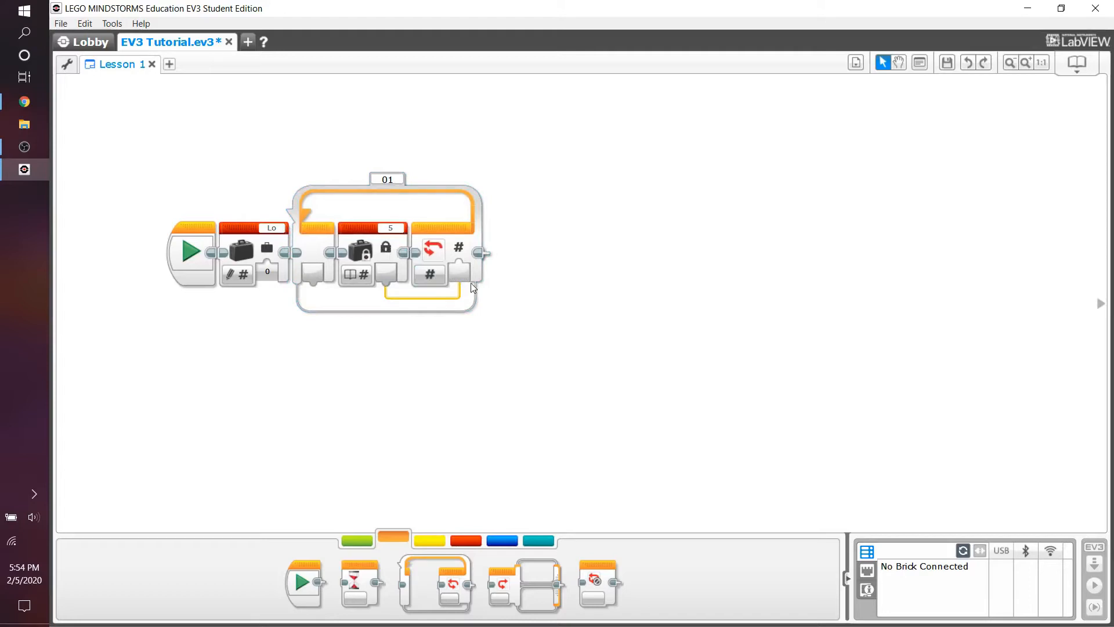
left_click(356, 275)
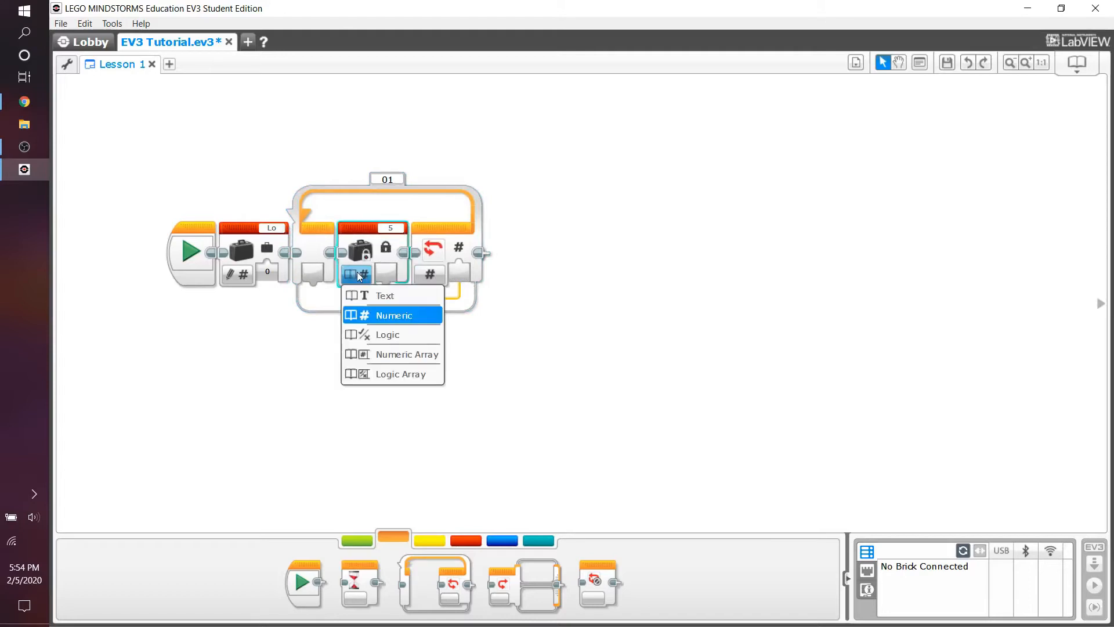
mouse_move(380, 269)
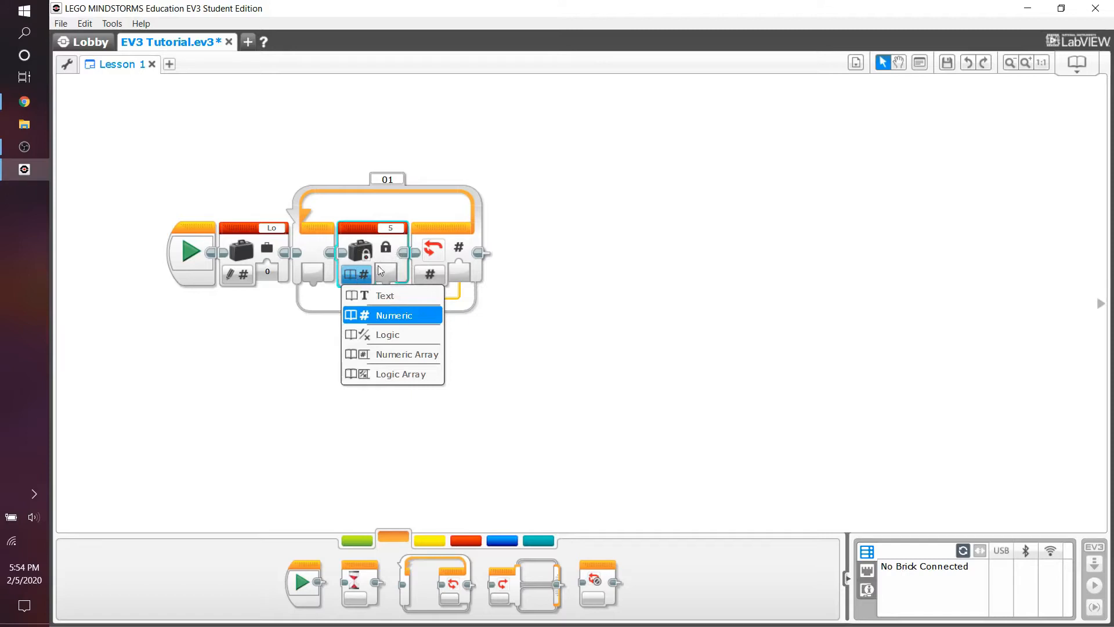
mouse_move(586, 247)
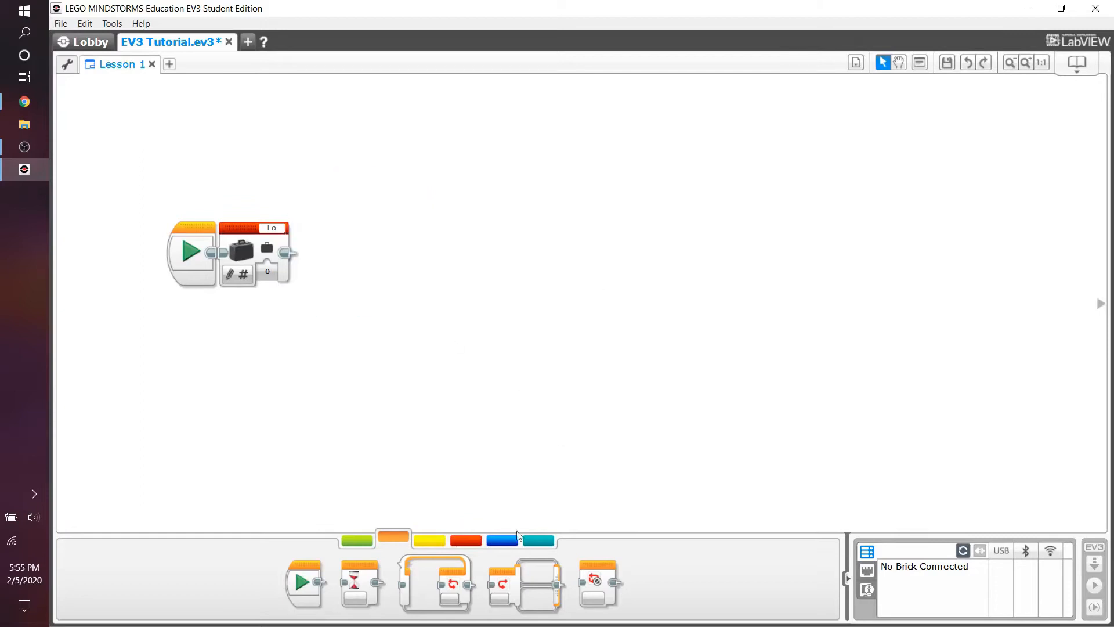
Show Data Operations blocks and switch the math block from Add to Advanced mode.
left_click(465, 540)
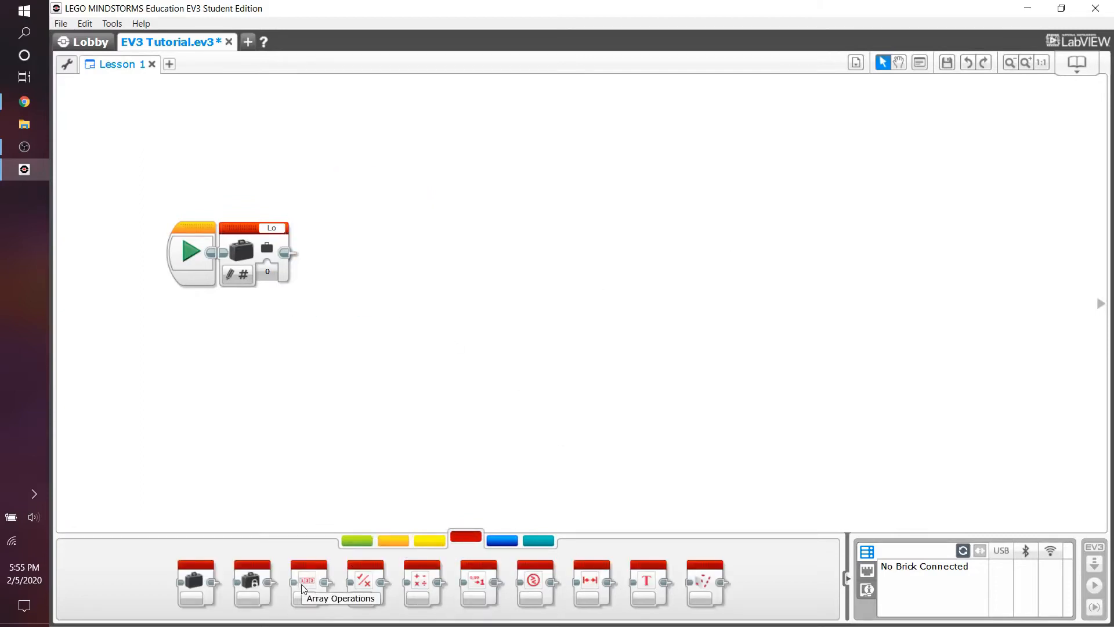
mouse_move(421, 597)
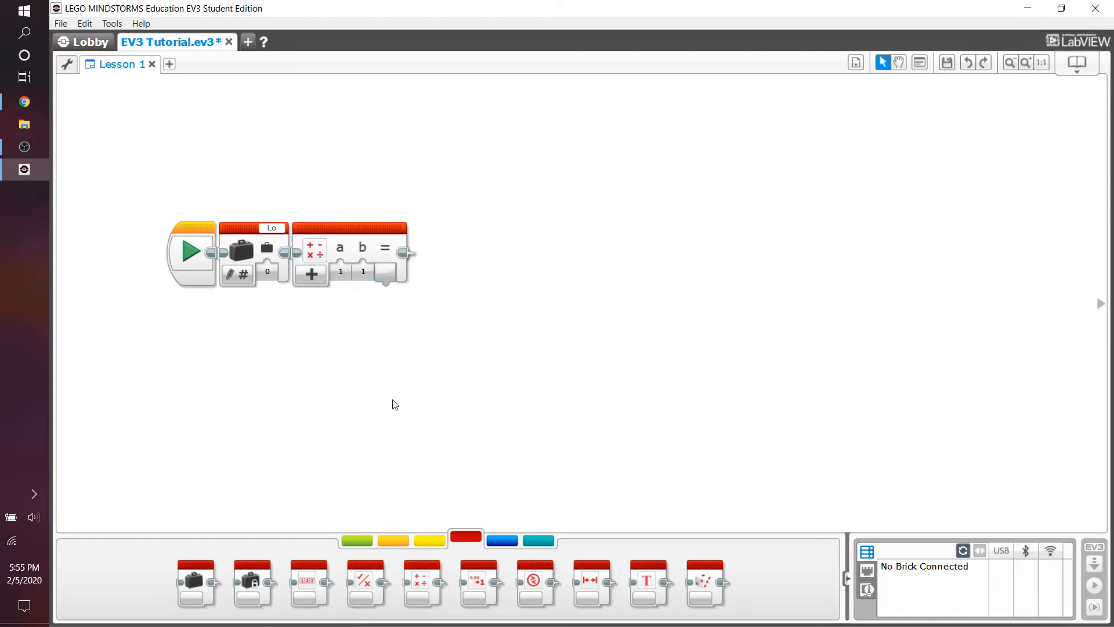
mouse_move(358, 358)
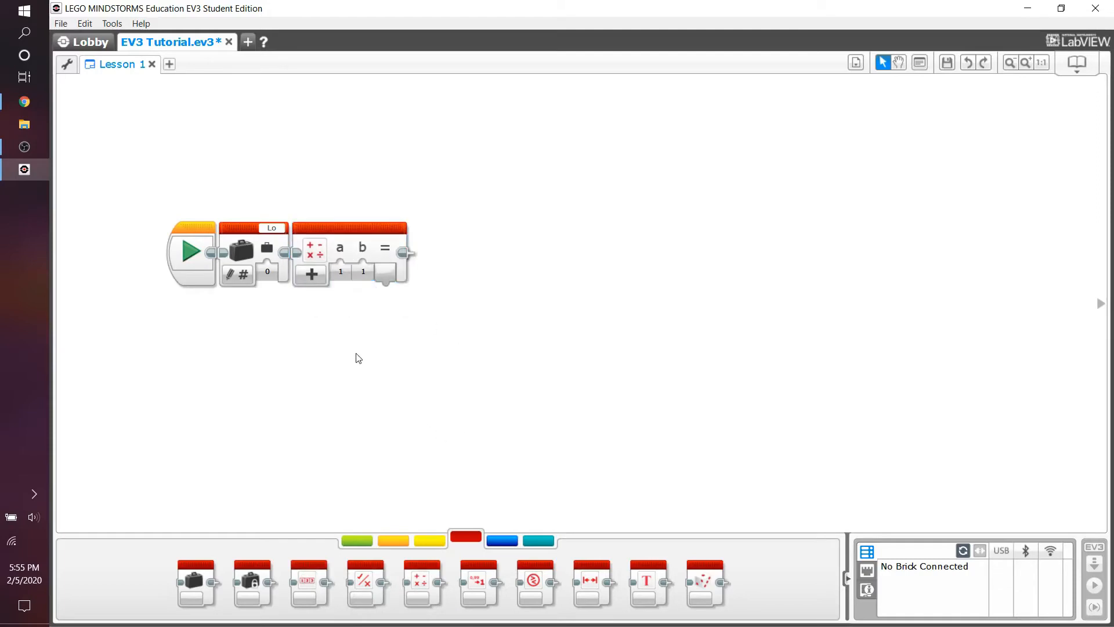
mouse_move(355, 358)
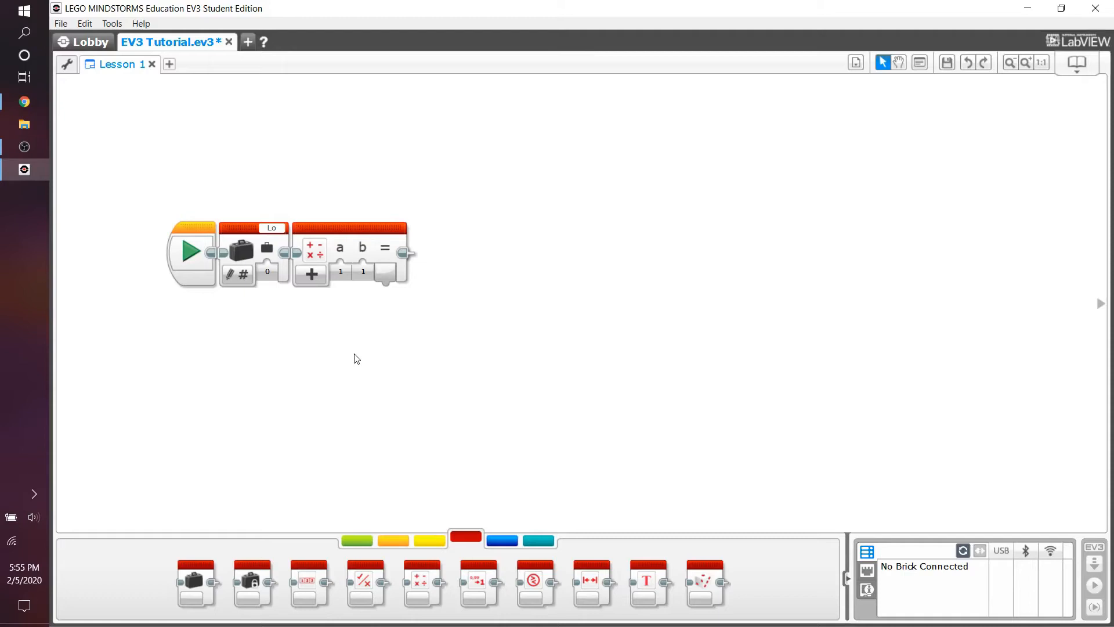
mouse_move(369, 353)
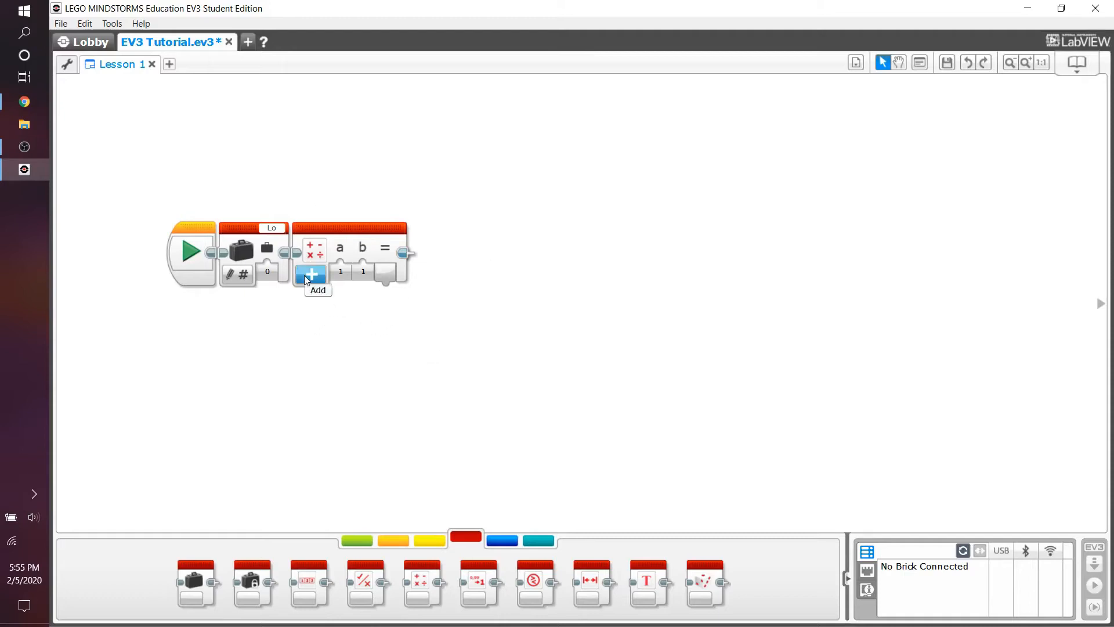
left_click(311, 274)
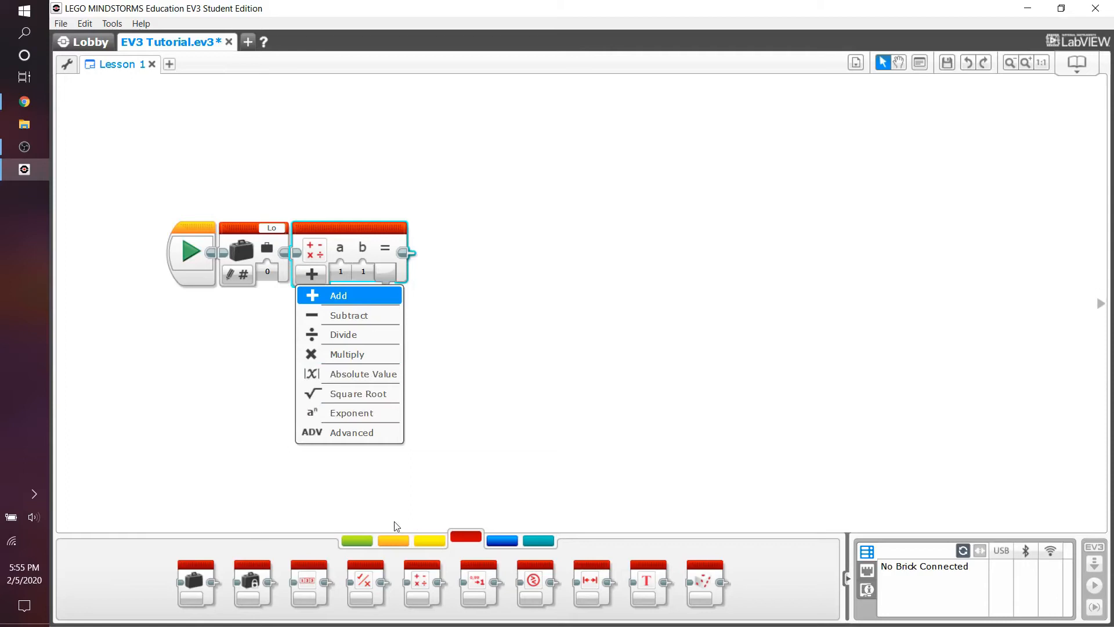
mouse_move(366, 432)
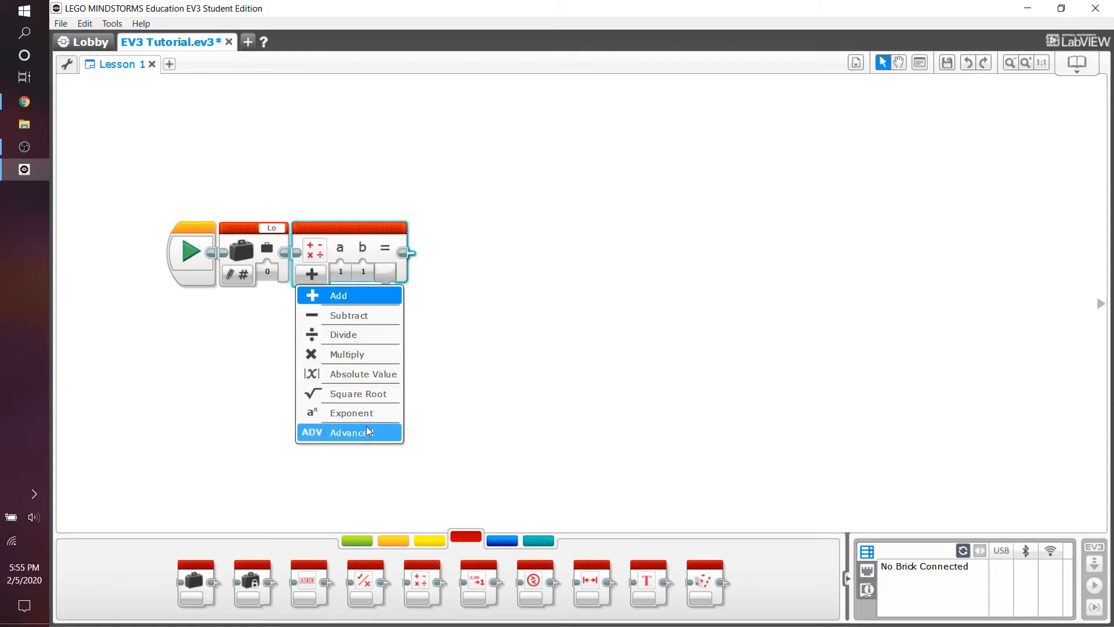
mouse_move(390, 442)
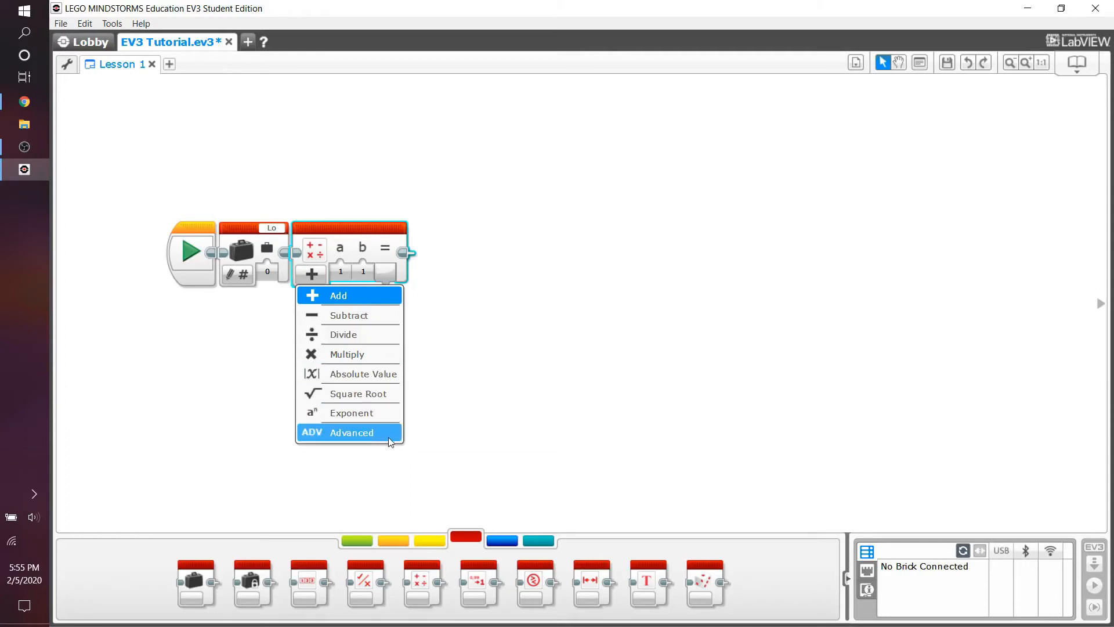
left_click(505, 297)
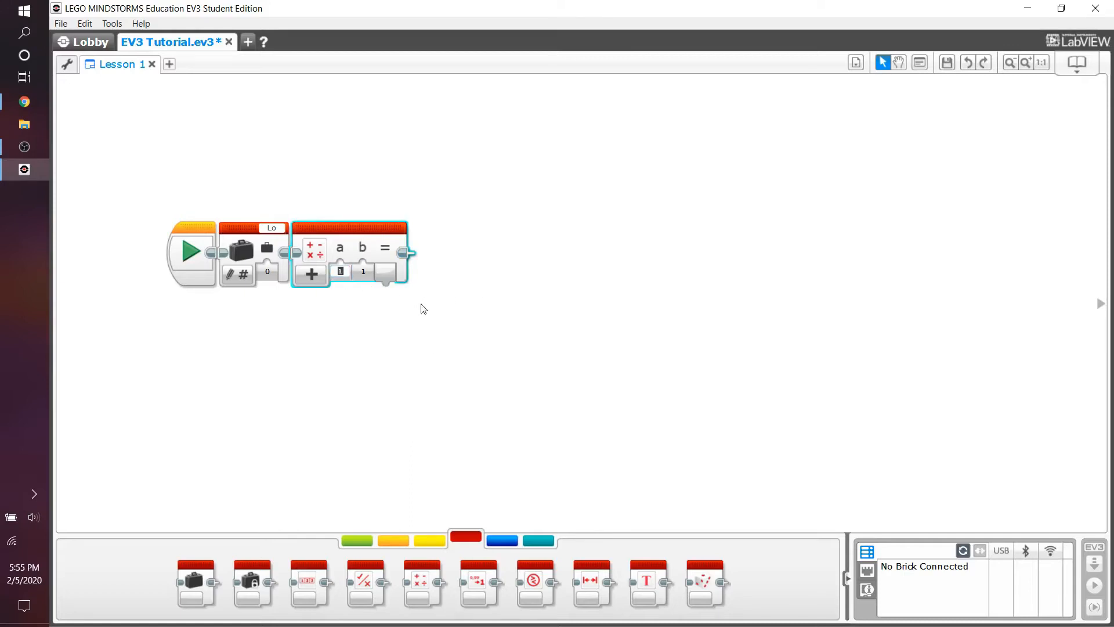
mouse_move(311, 273)
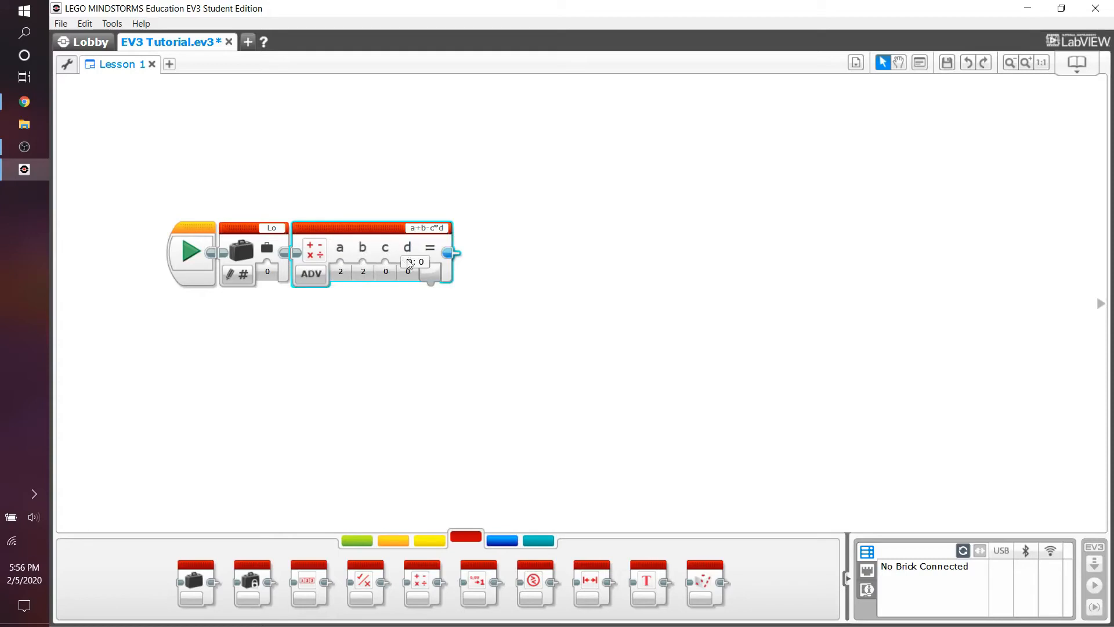
Open the math block's equation field and select the -c*d part of a+b-c*d.
left_click(427, 228)
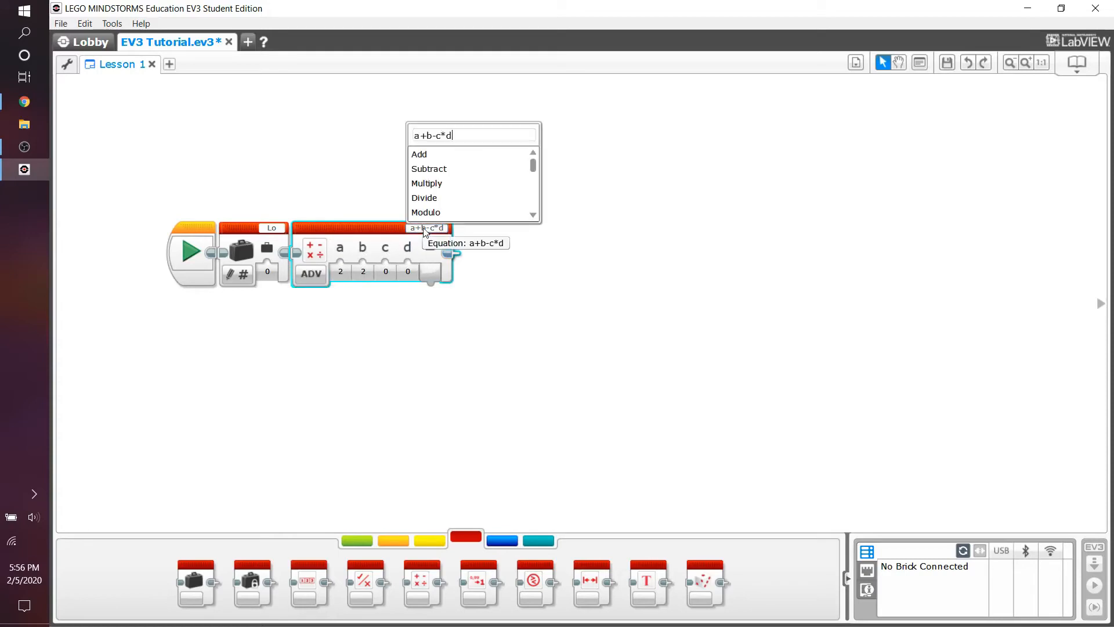
left_click(563, 309)
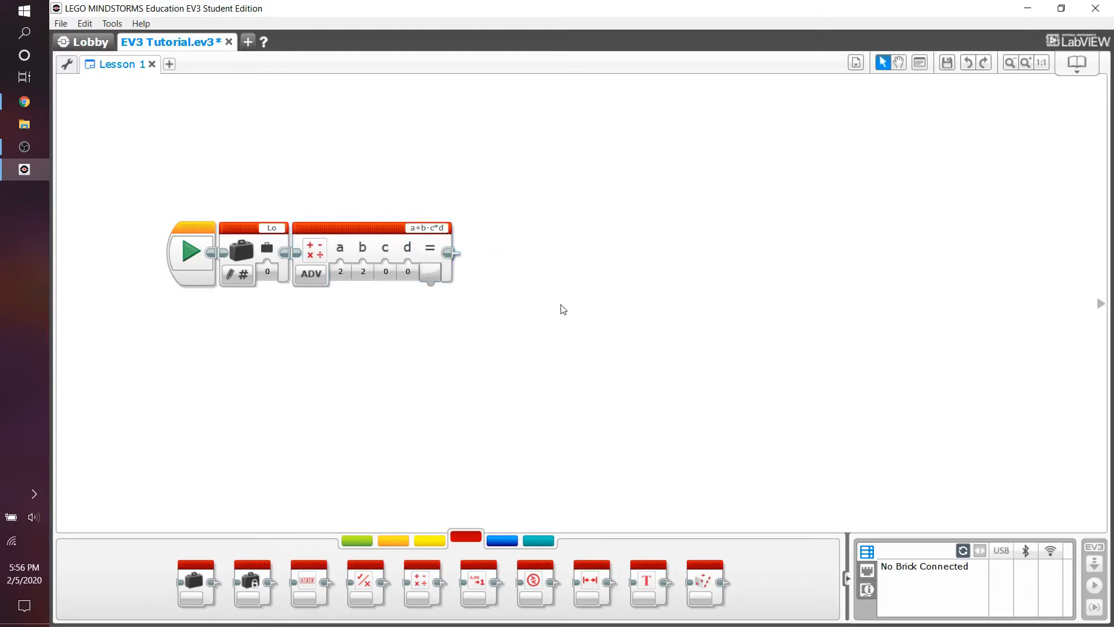
mouse_move(447, 251)
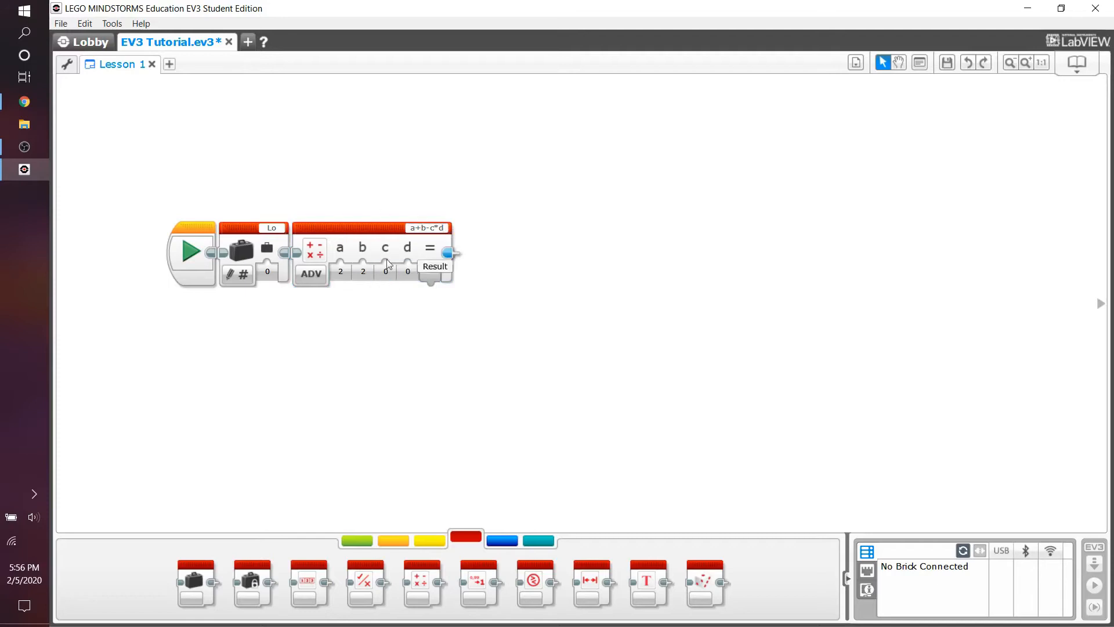
mouse_move(362, 249)
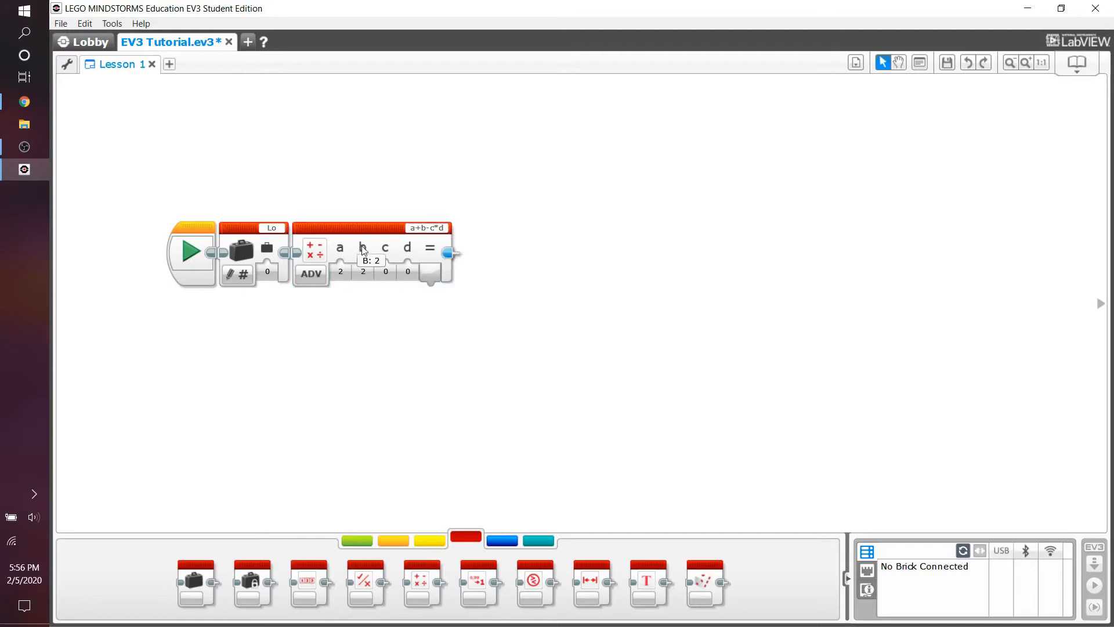
left_click(428, 227)
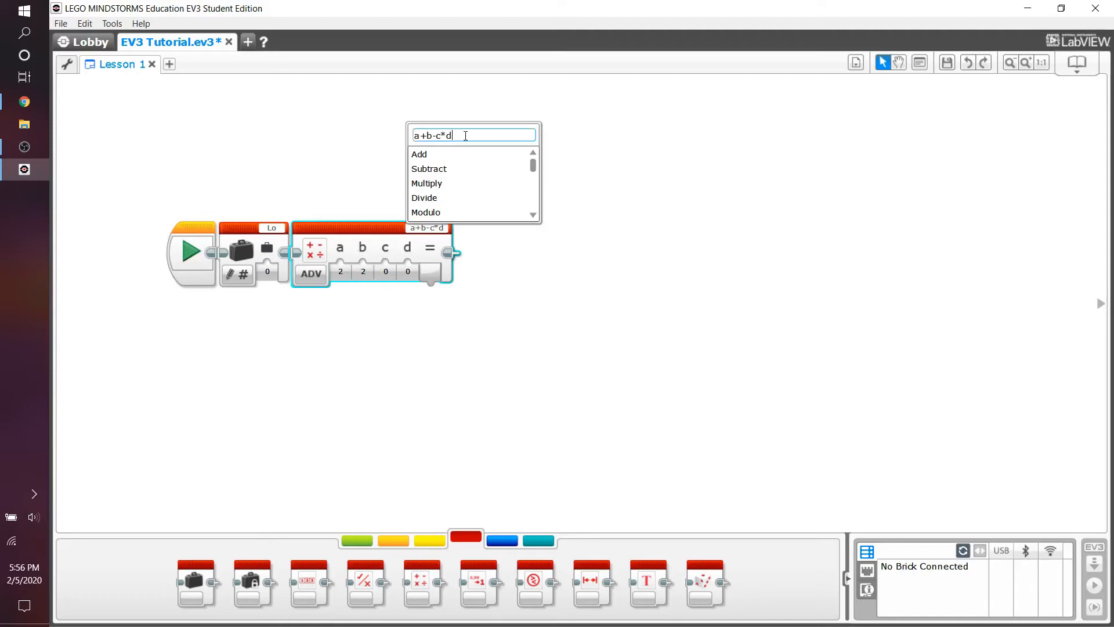
left_click_drag(452, 135, 430, 135)
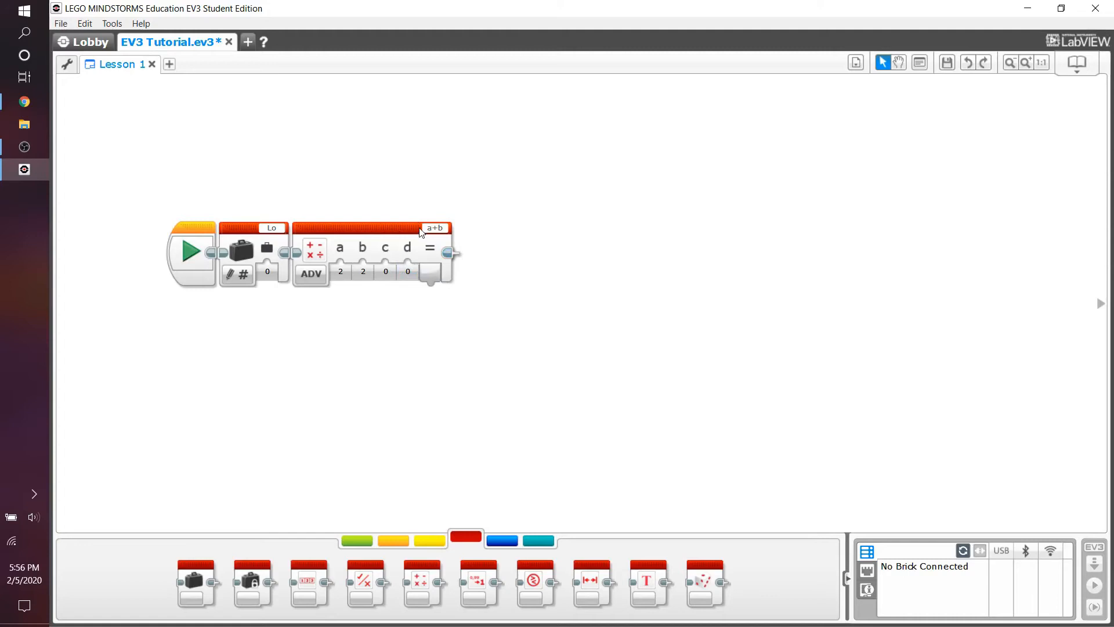
mouse_move(373, 350)
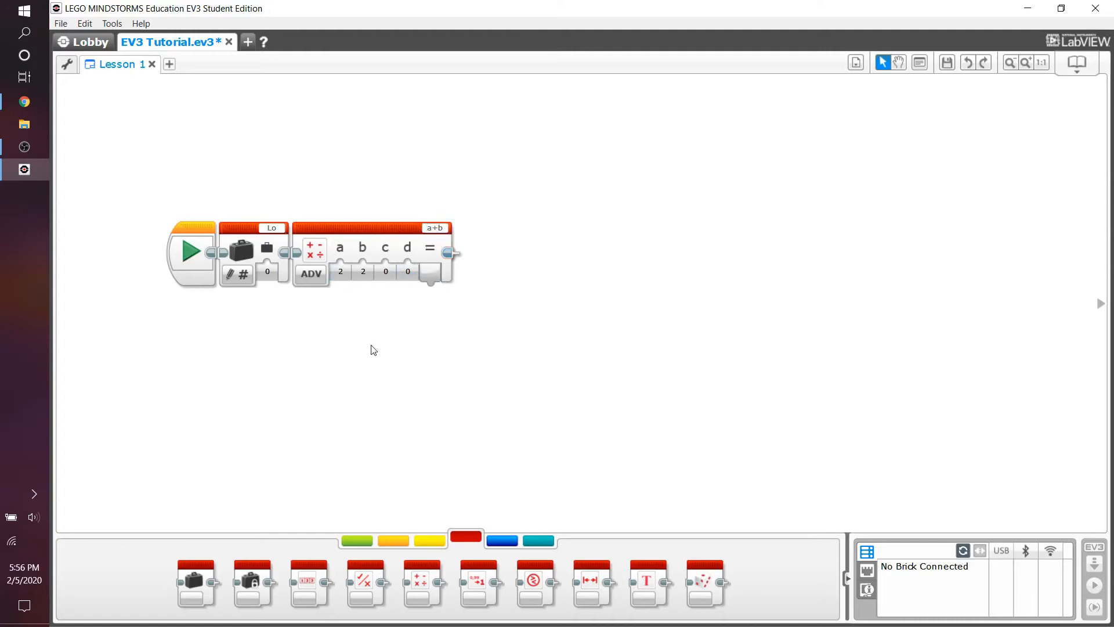
left_click_drag(430, 281, 553, 359)
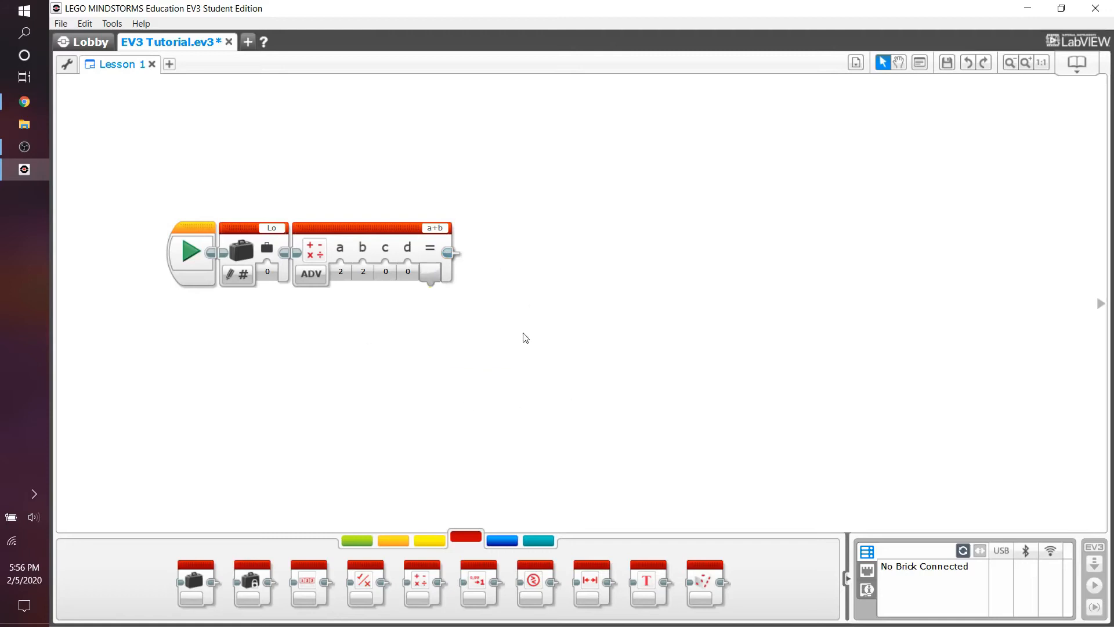
mouse_move(516, 329)
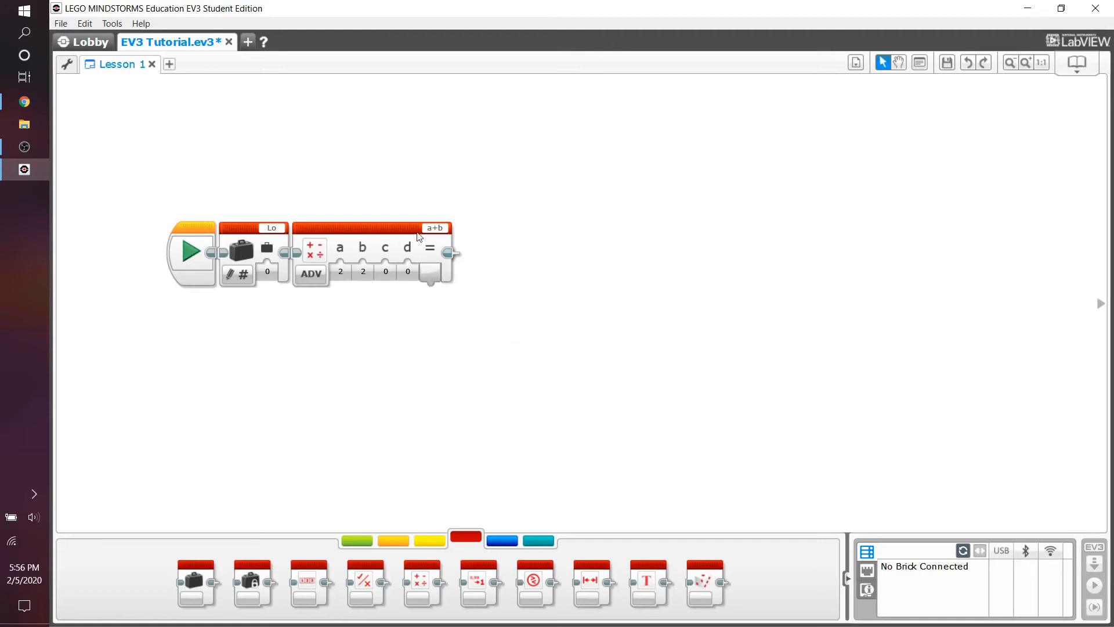
left_click(435, 228)
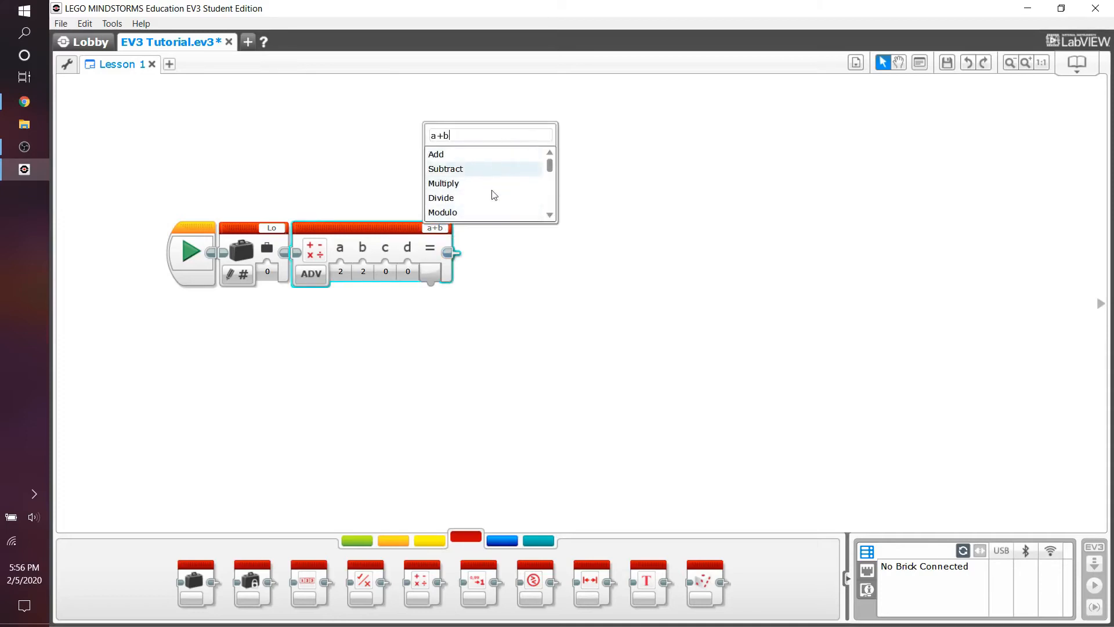
type("-")
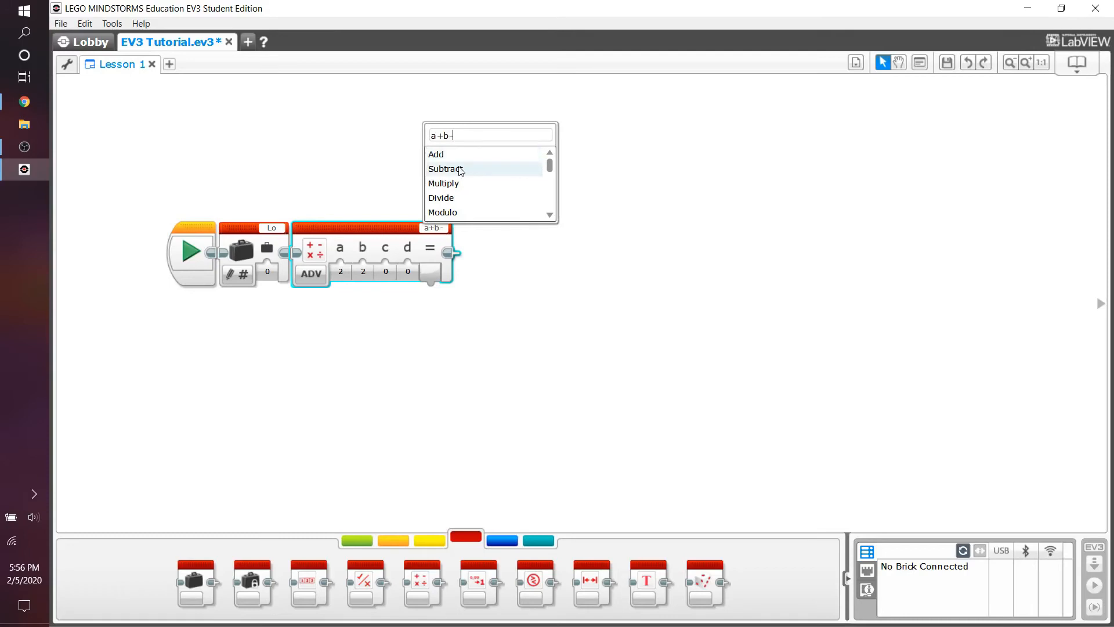
scroll("down", 3)
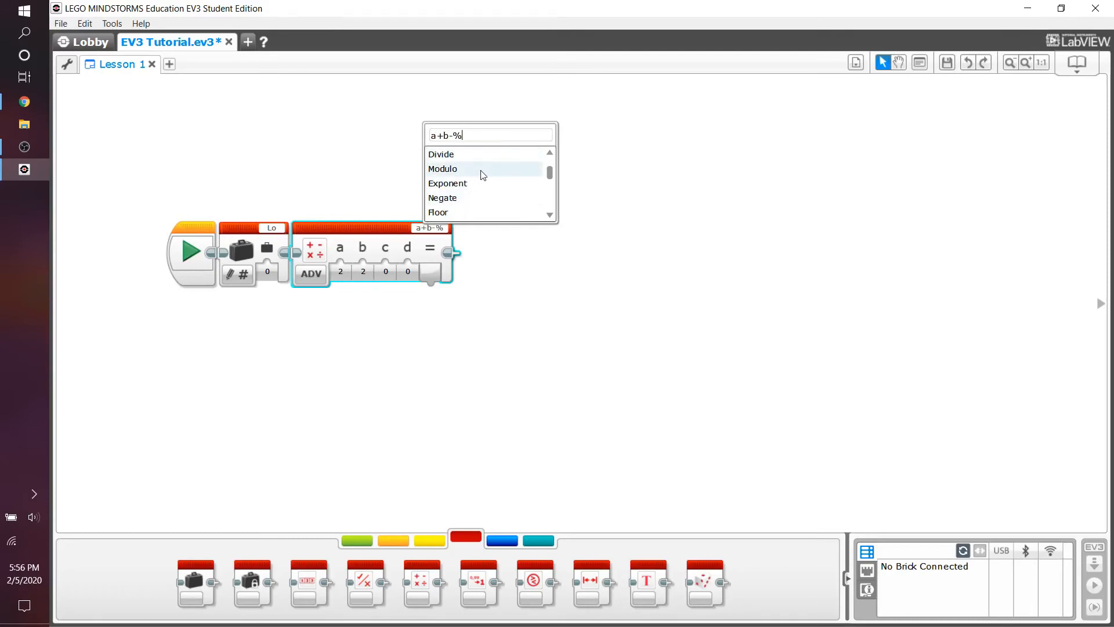
key("Backspace")
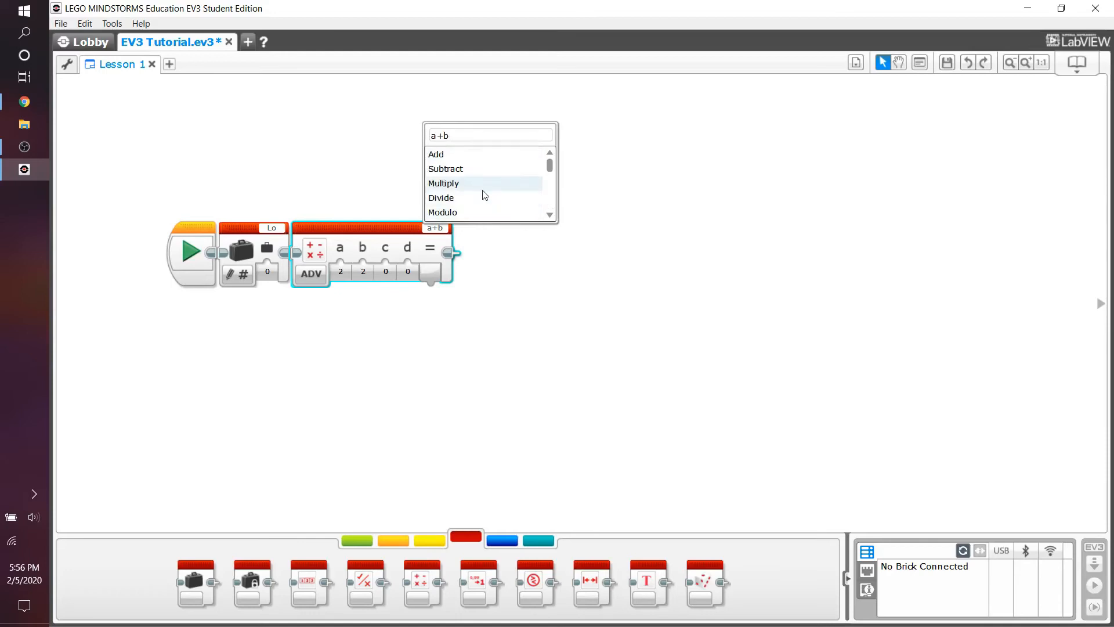
mouse_move(482, 197)
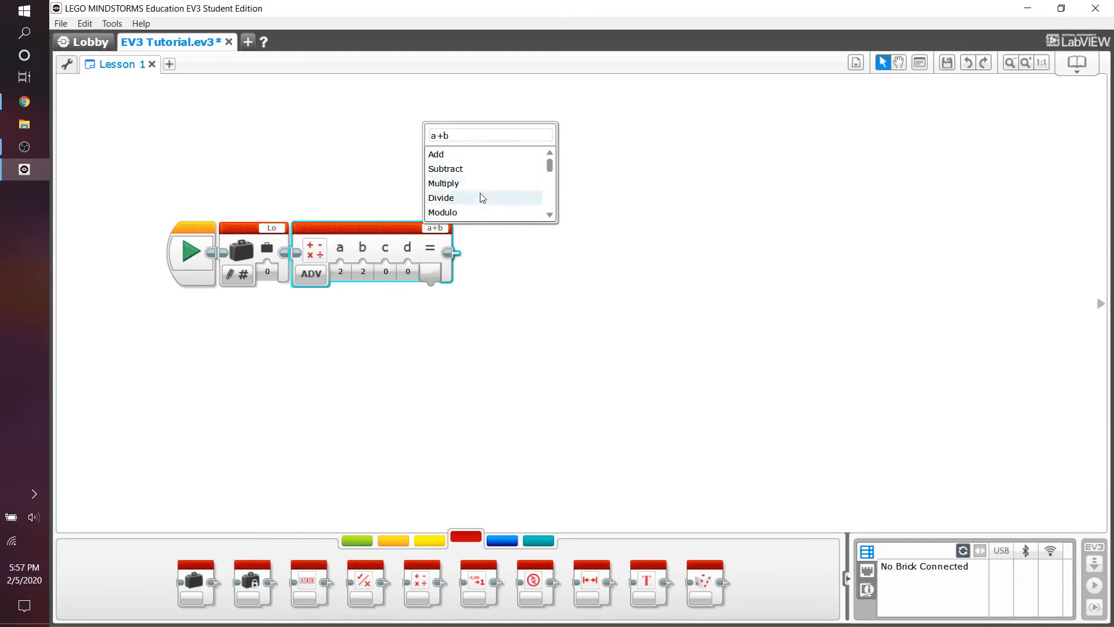
mouse_move(463, 191)
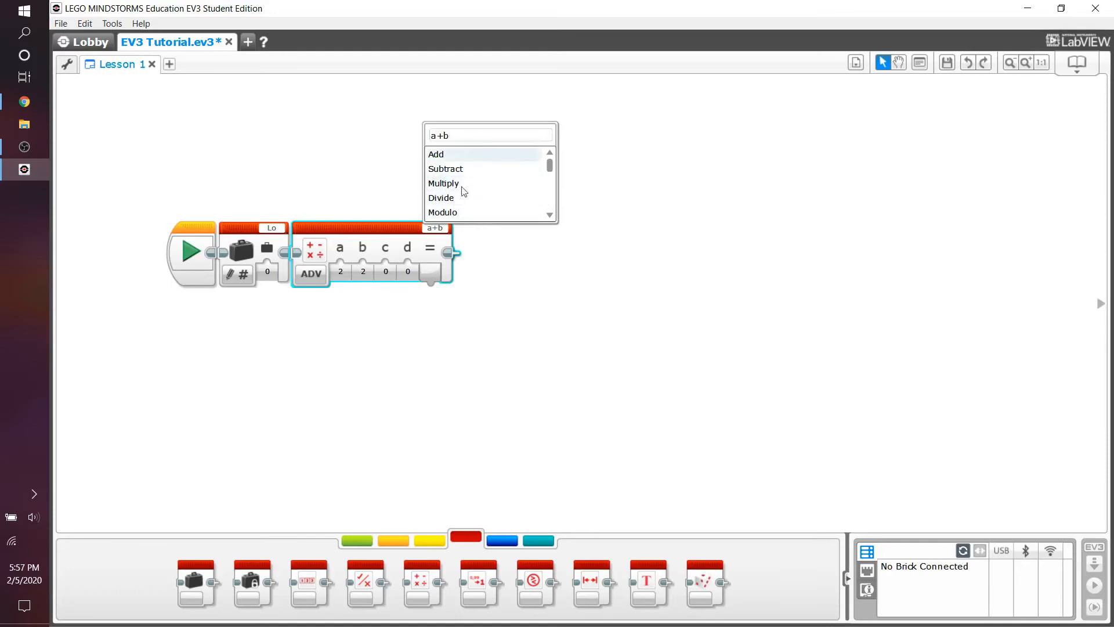
mouse_move(483, 183)
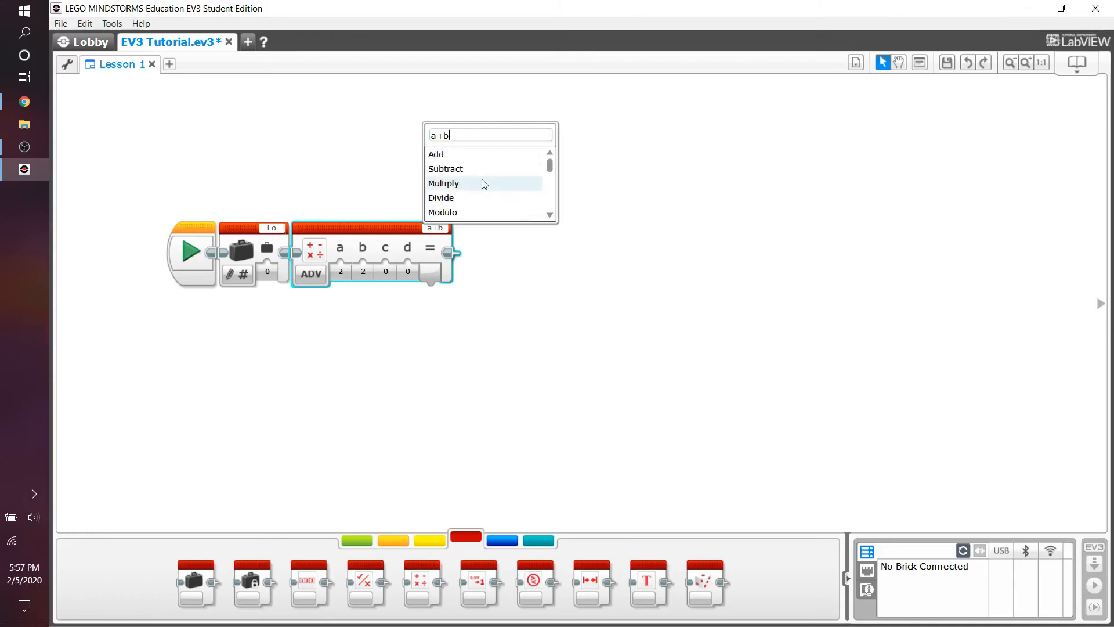
mouse_move(503, 174)
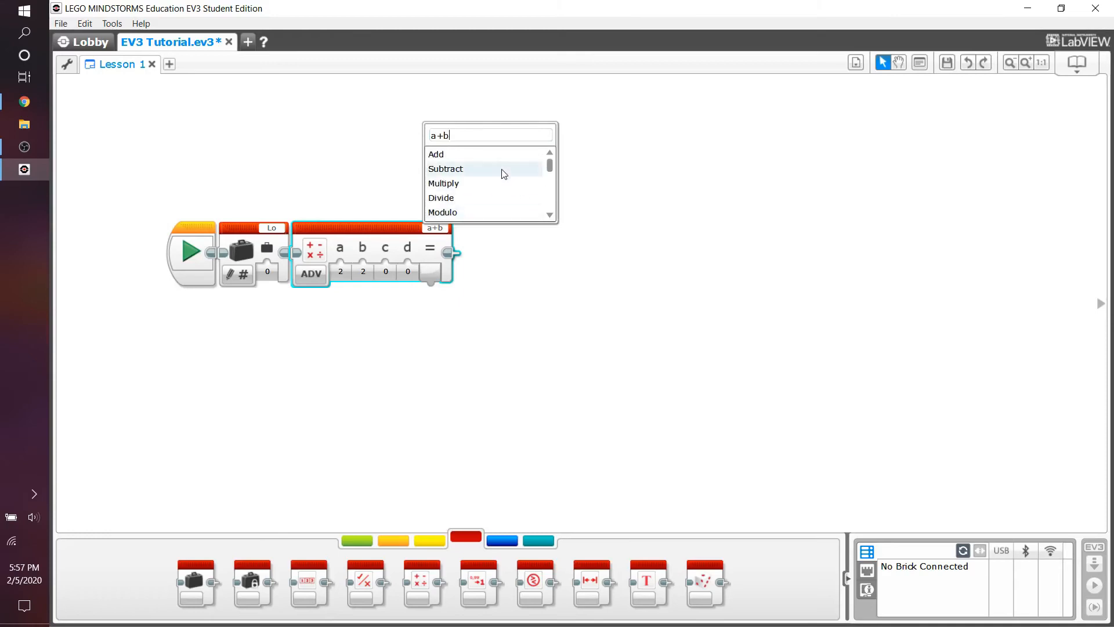
left_click(534, 410)
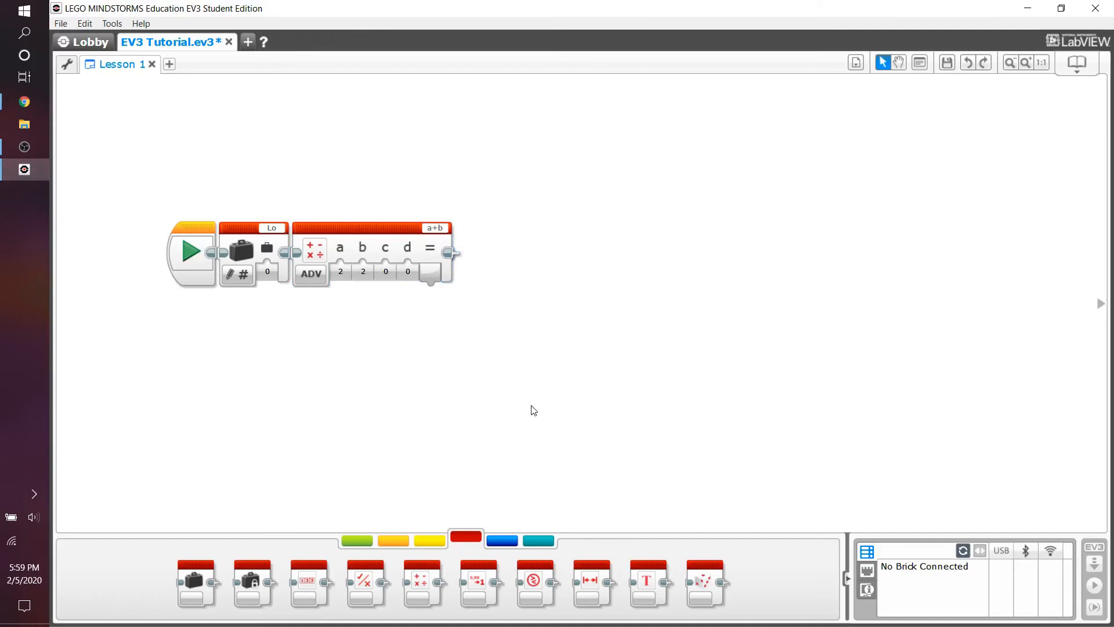
mouse_move(436, 228)
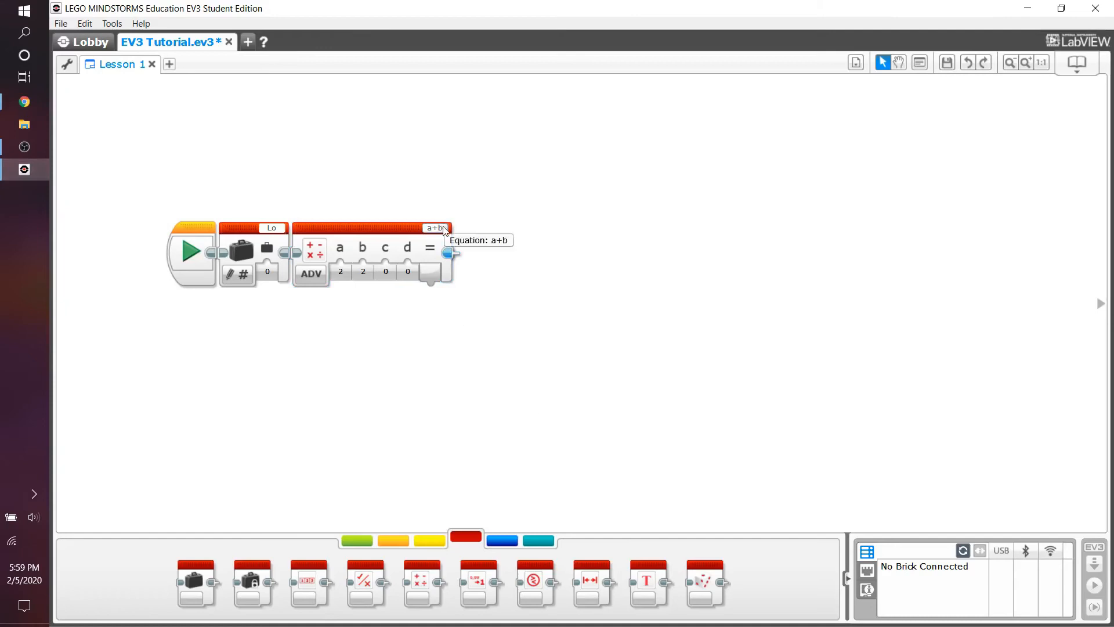
Enter the equation a+b*c in the math block's equation field and confirm it.
left_click(435, 228)
type("*c")
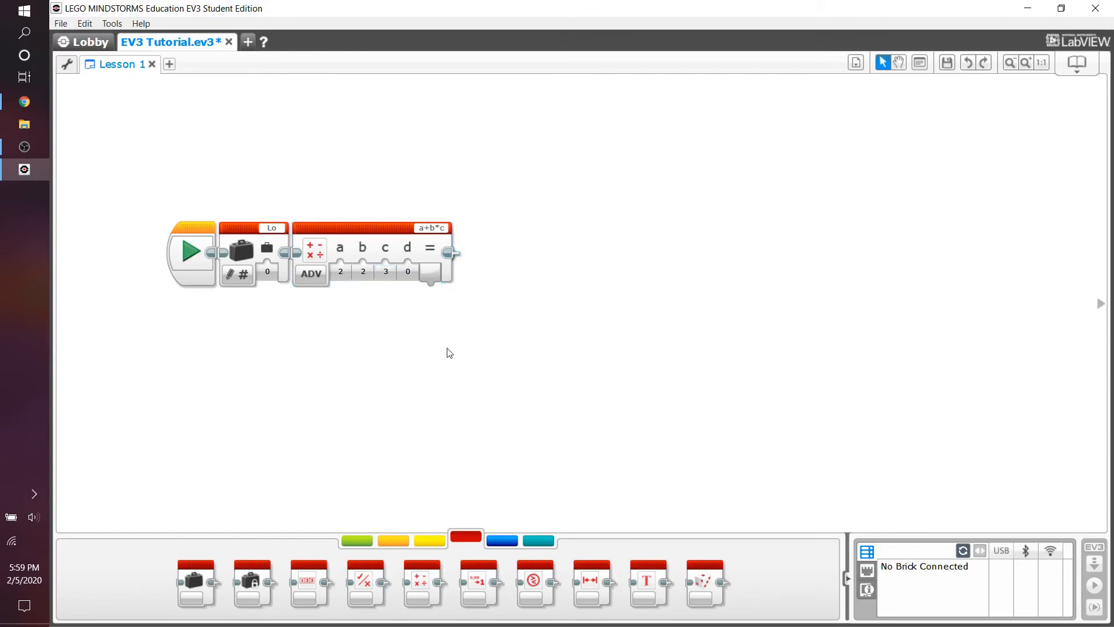
left_click(431, 227)
type("d")
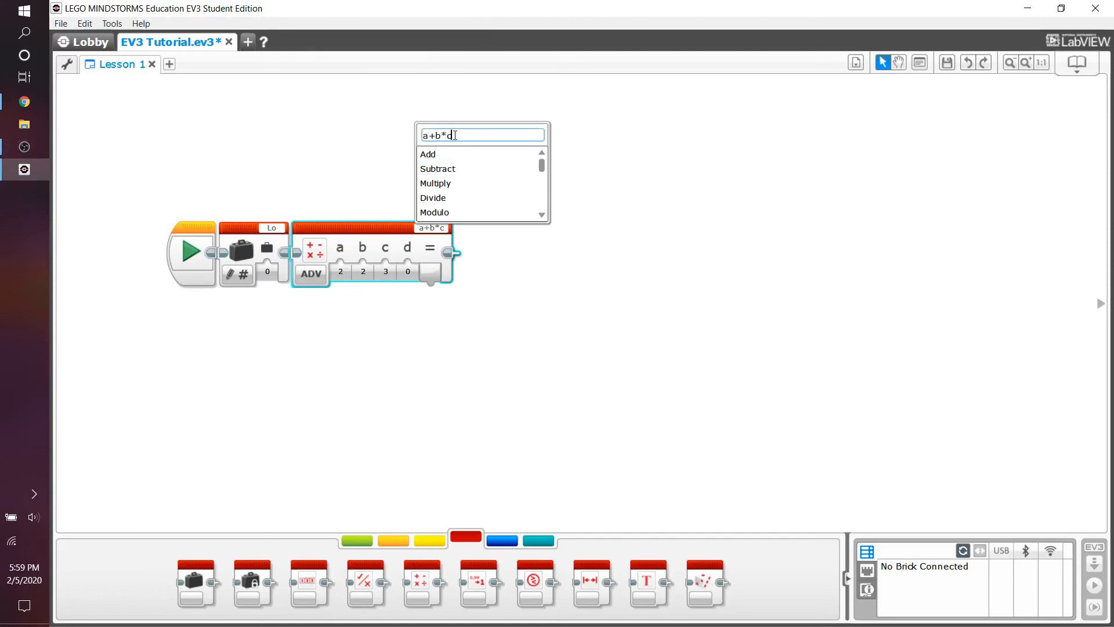
type("a+b*c")
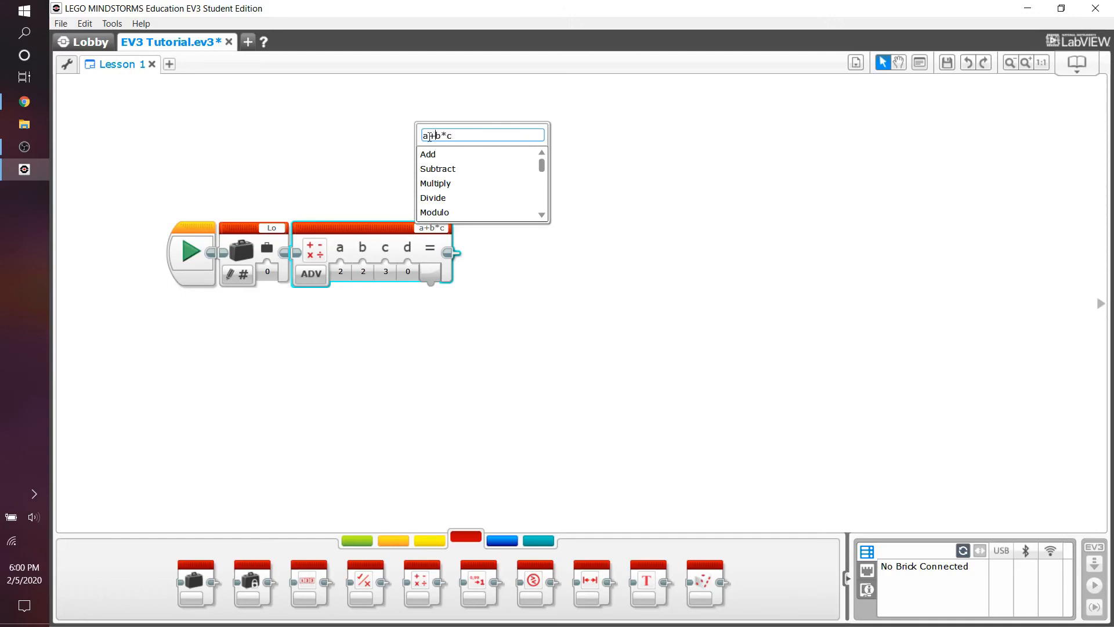
left_click(390, 144)
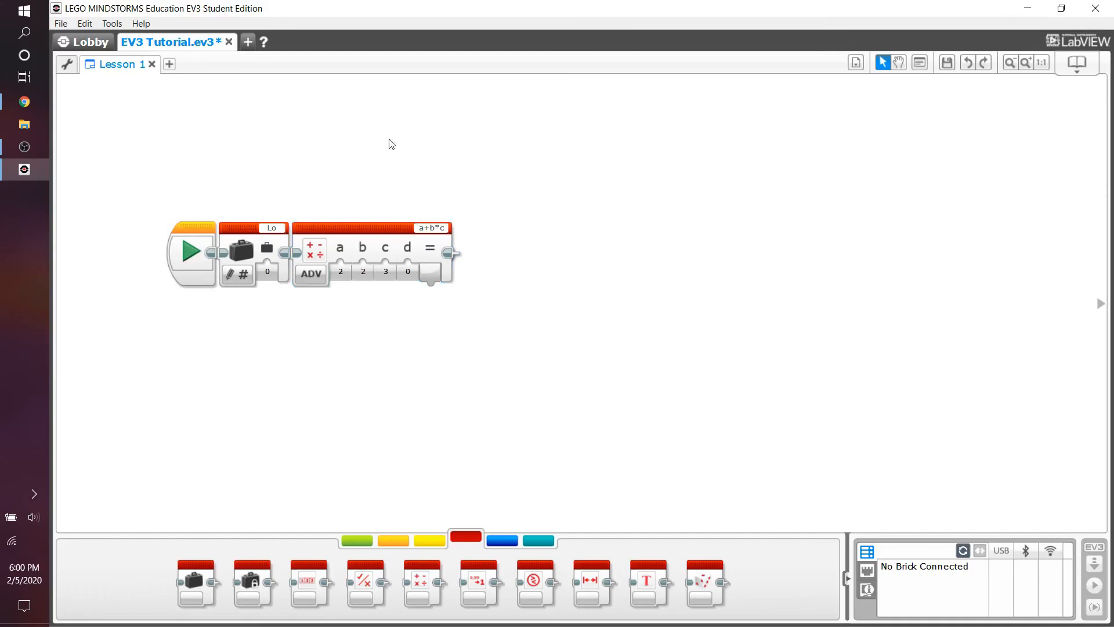
Open the math block's equation field, then close the editor by clicking away.
left_click(431, 228)
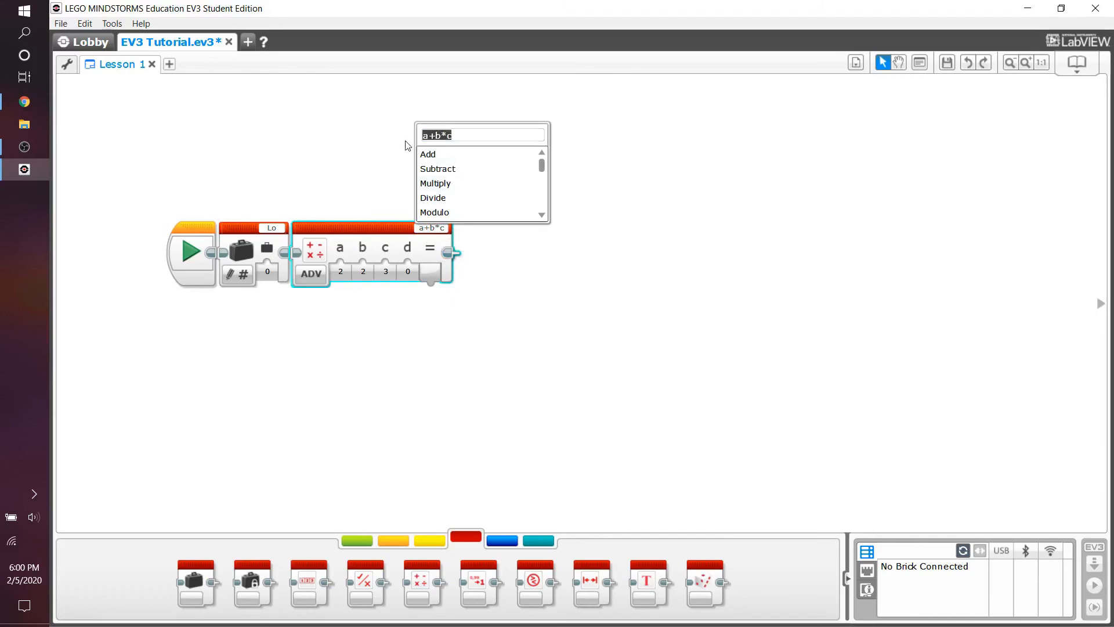
mouse_move(403, 336)
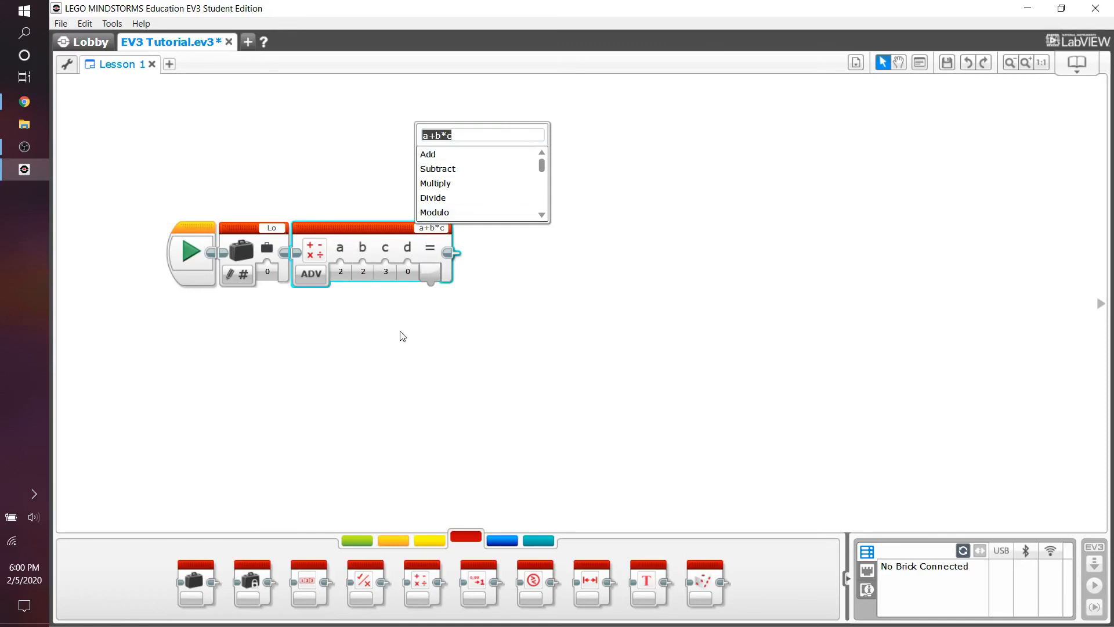
left_click(311, 274)
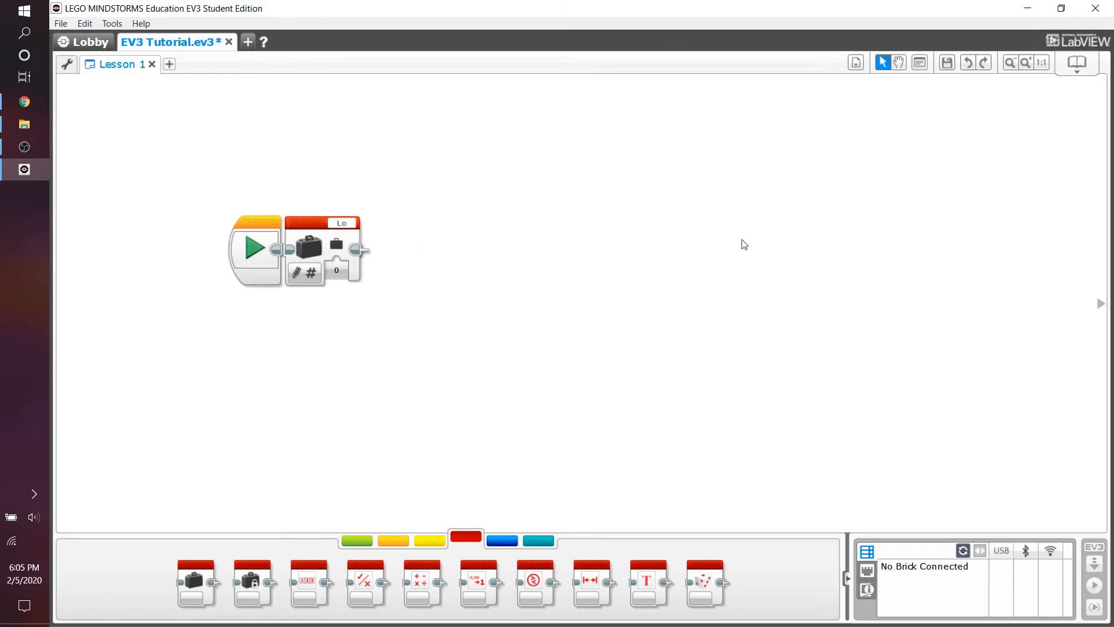
mouse_move(467, 537)
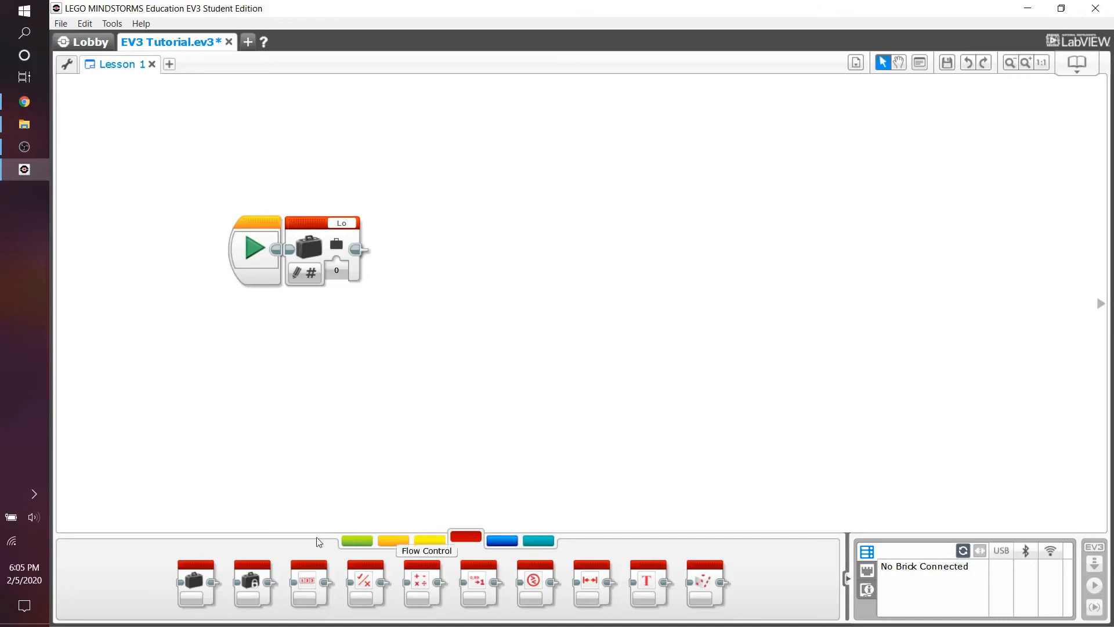